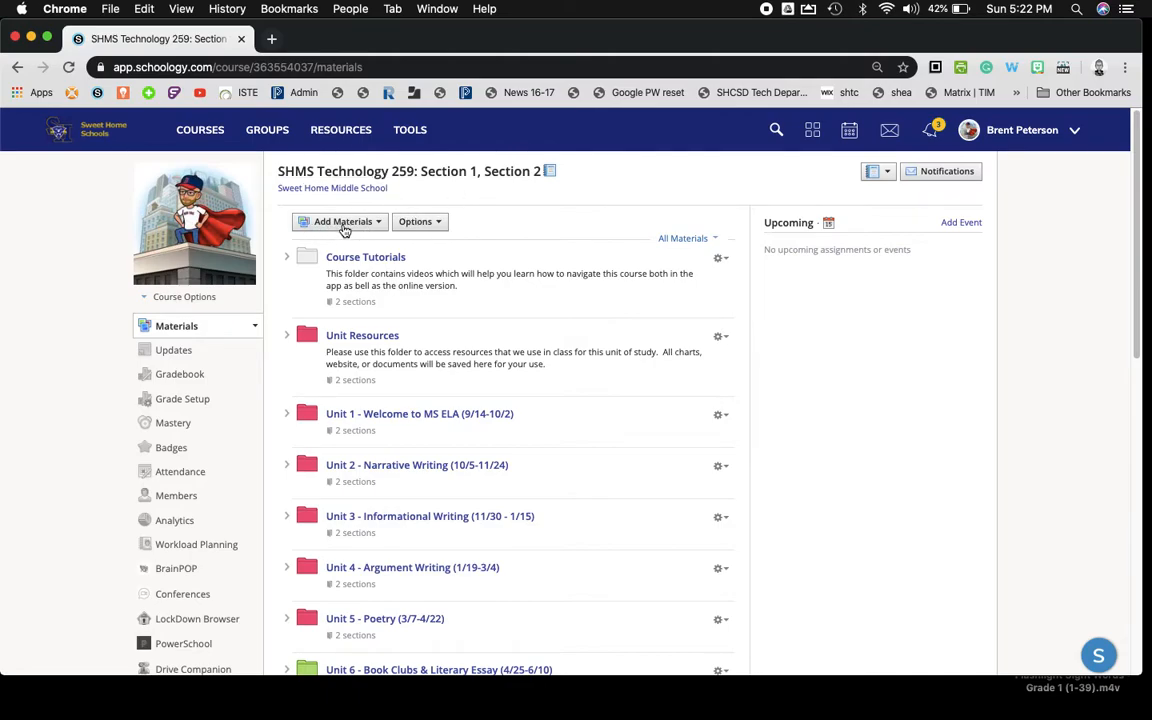
mouse_move(373, 236)
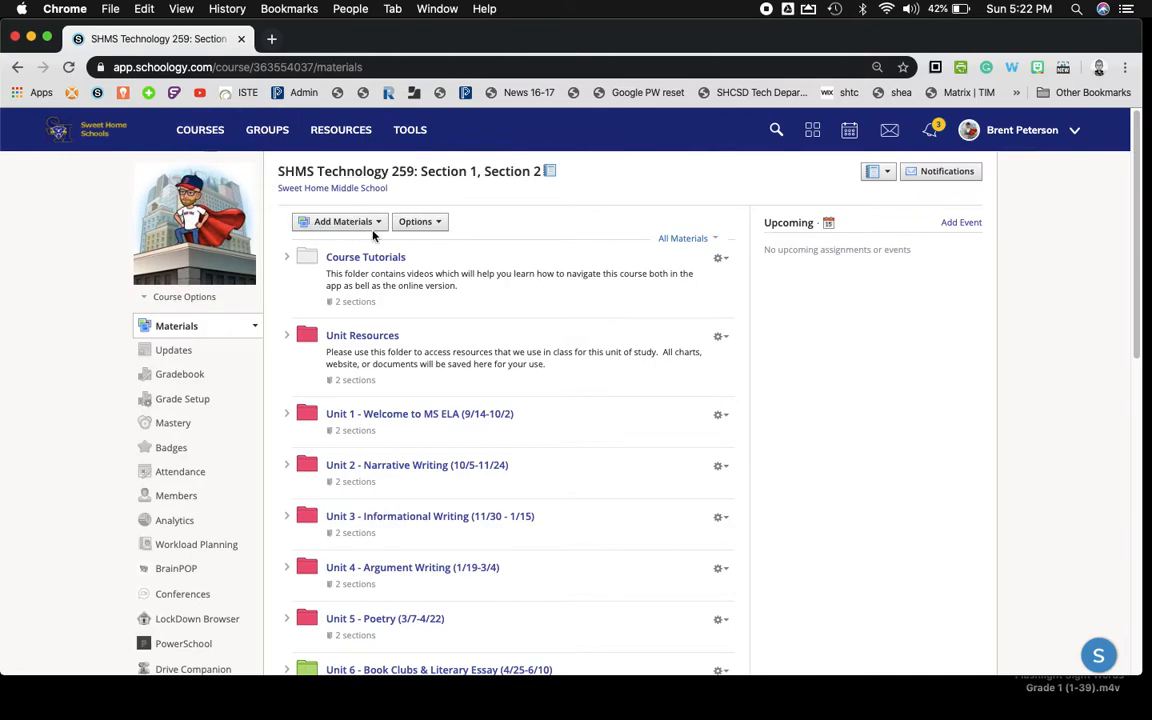
- Open the Add Materials menu to choose Add Discussion
click(343, 221)
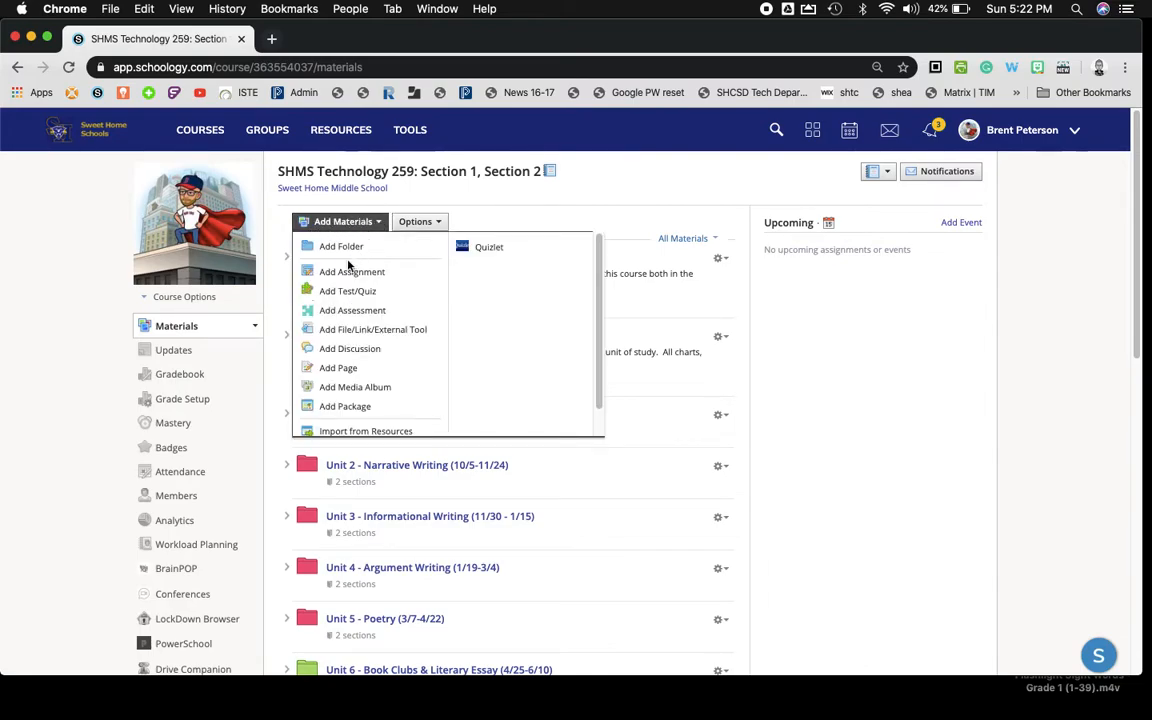
mouse_move(349, 348)
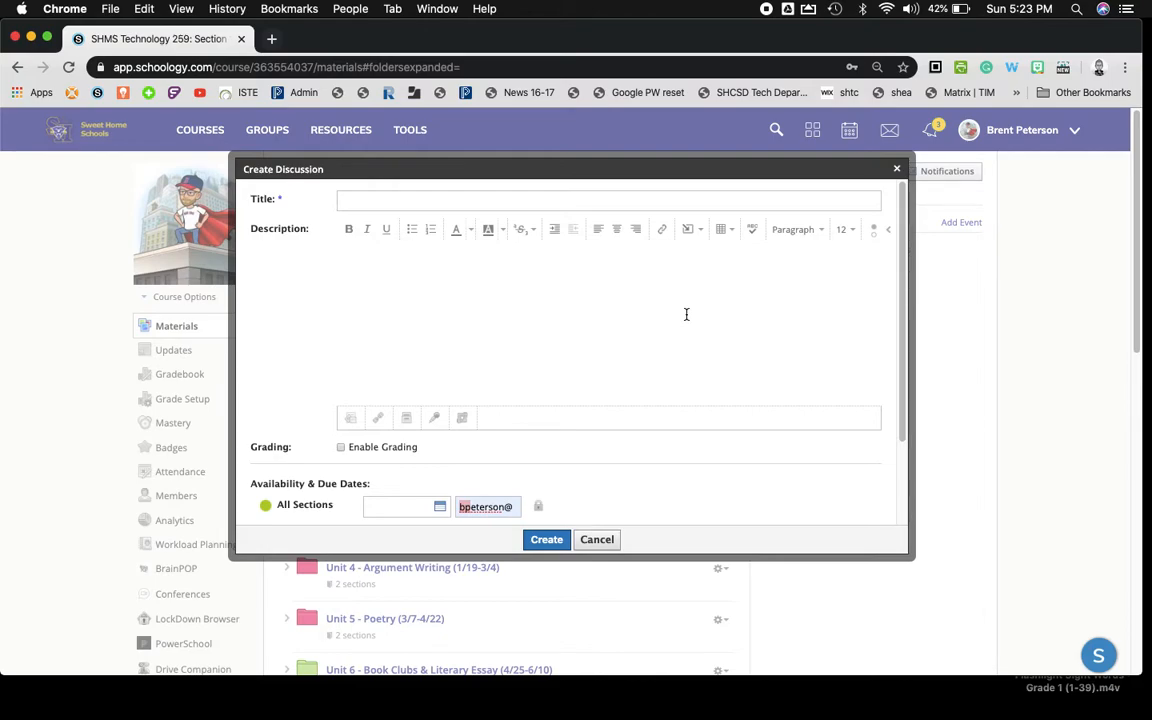
- Enter 'Demo Assignment' in the discussion's Title field
text(Demo Assignment)
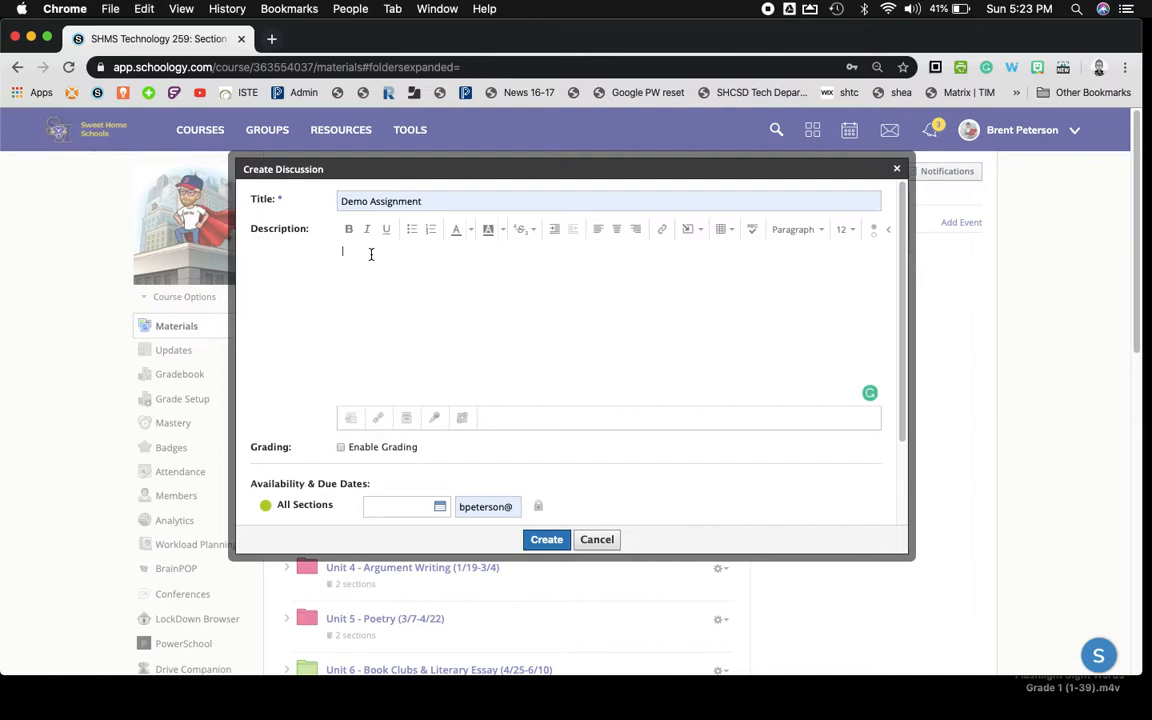
mouse_move(463, 349)
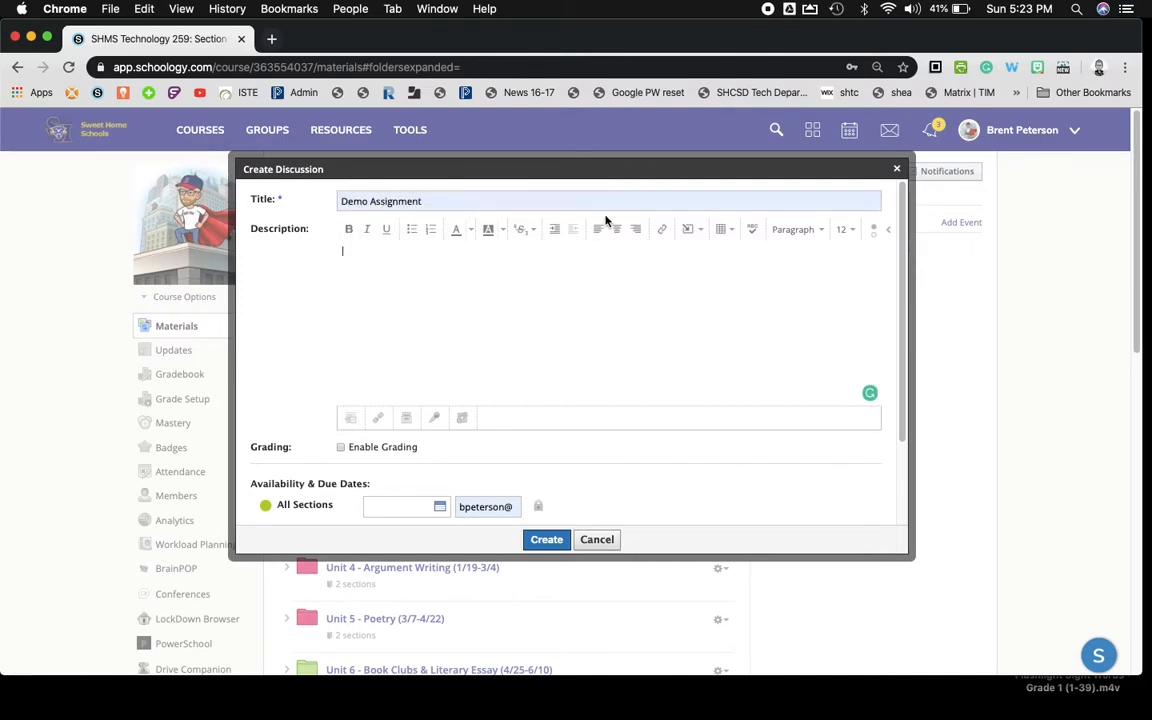
mouse_move(693, 229)
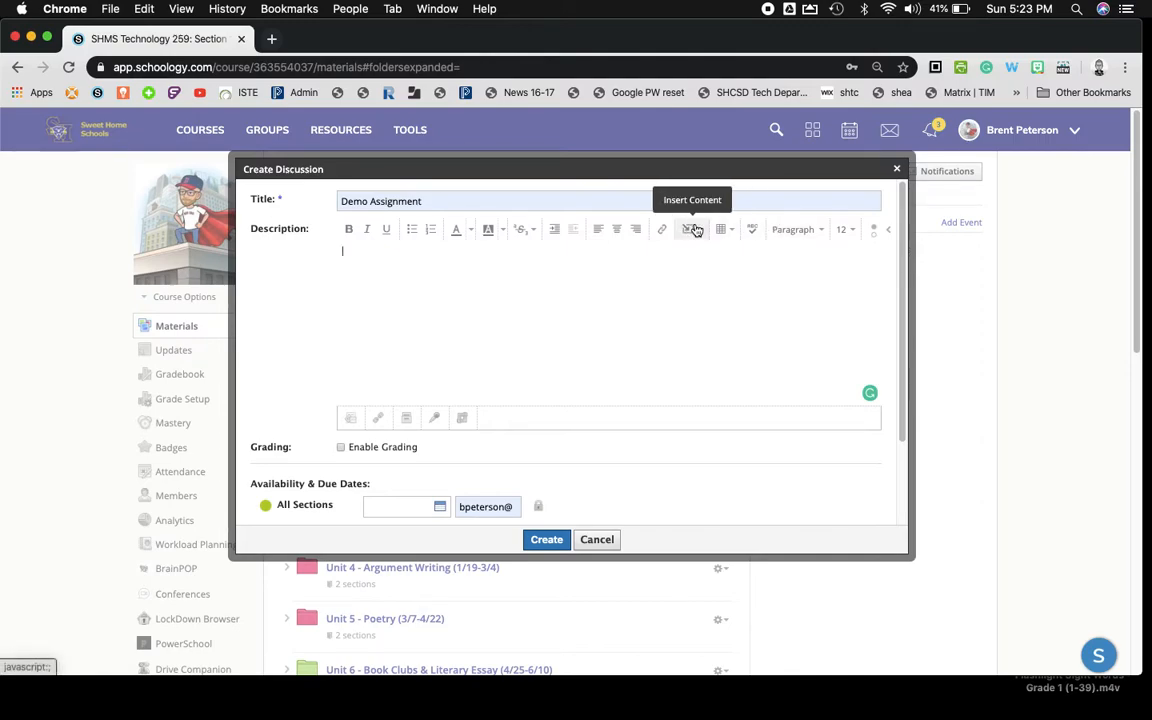
- Start inserting Image/Media from the web and enter a YouTube video link
click(692, 229)
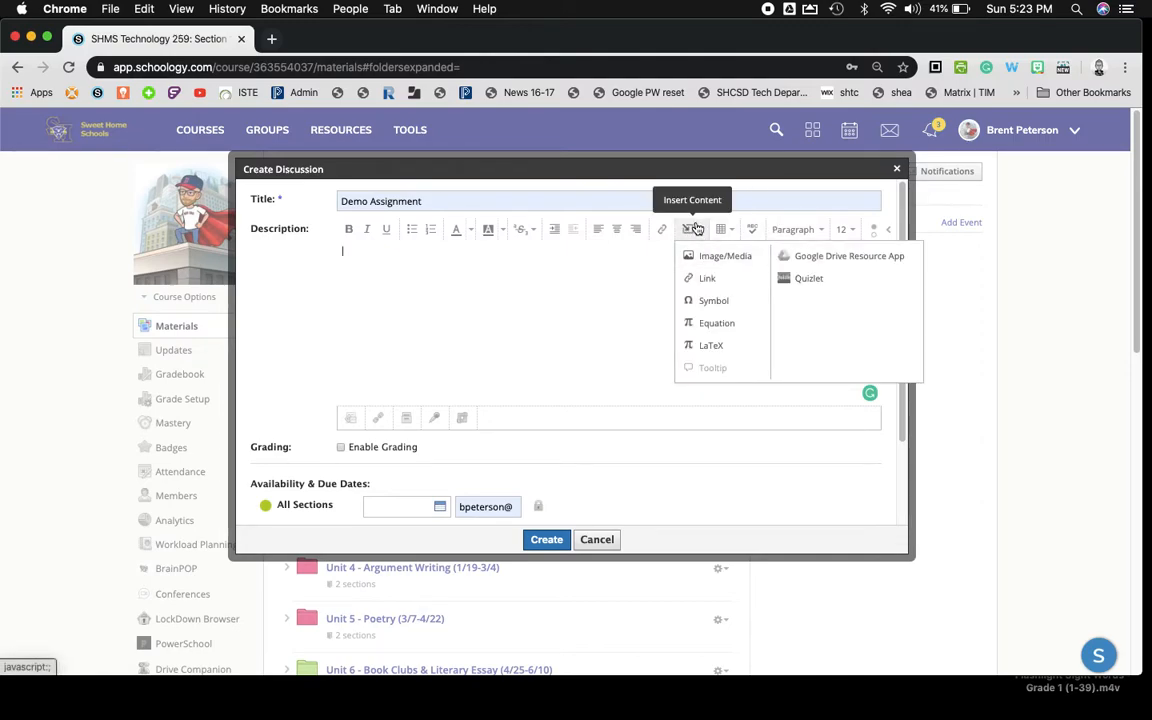
mouse_move(698, 232)
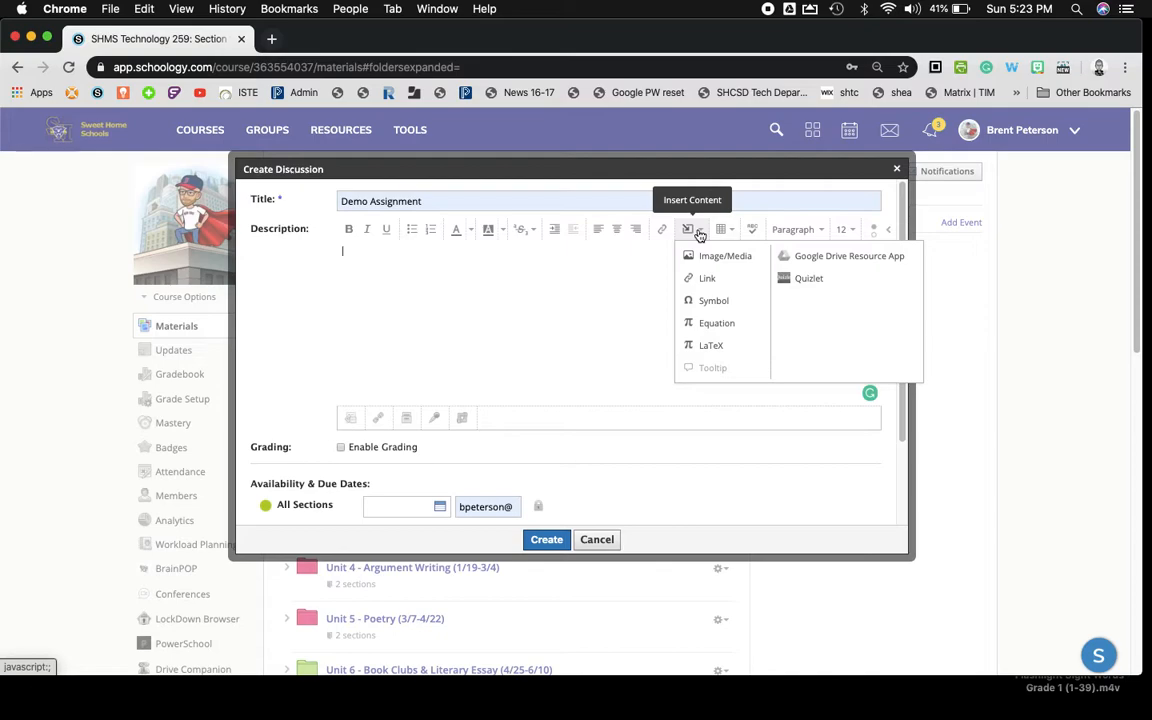
click(724, 256)
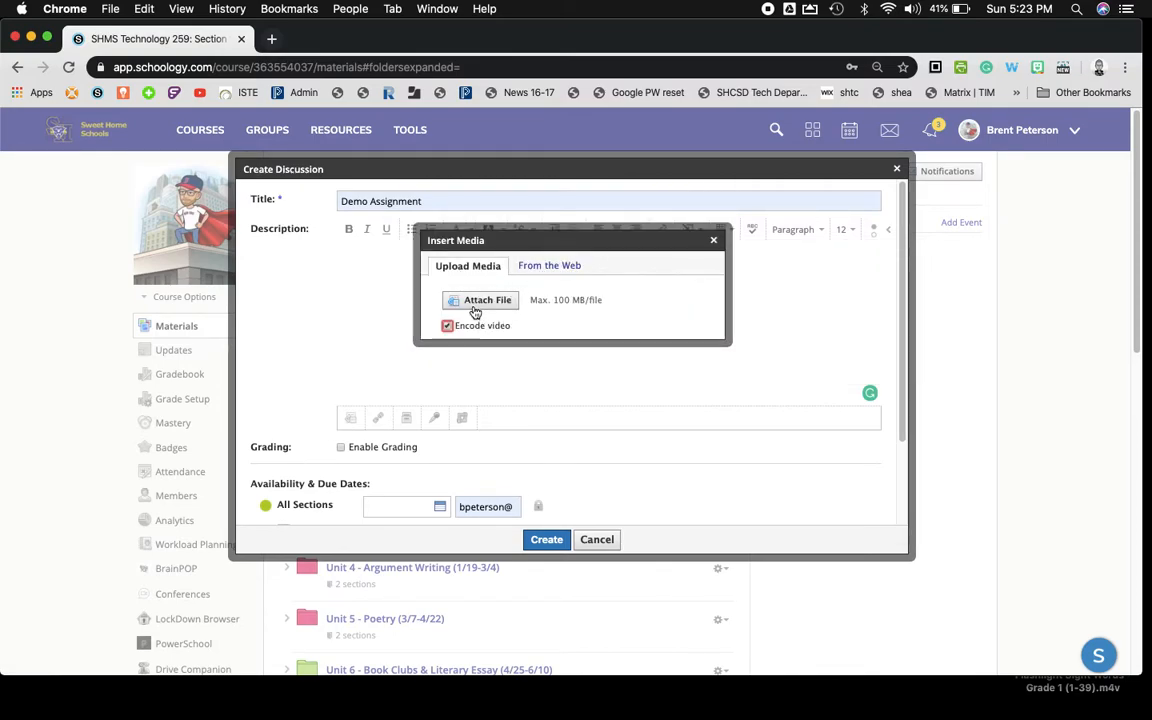
click(549, 265)
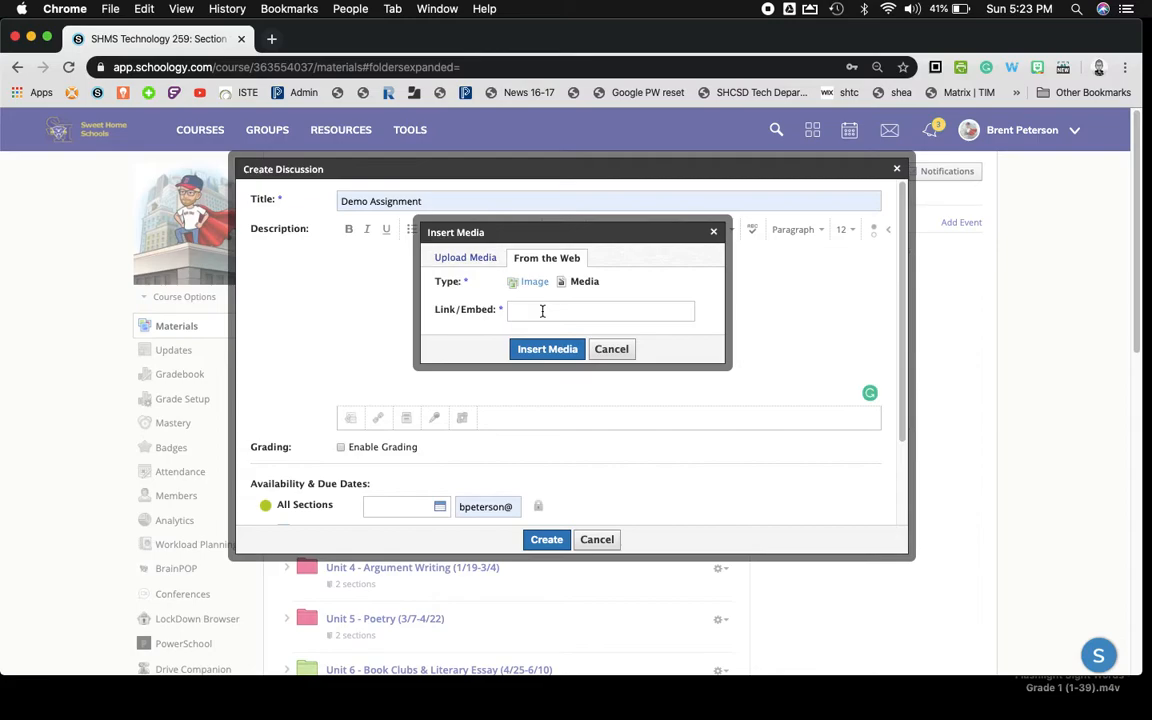
text(https://www.youtube.com/watch?v=uqc1xE2H9Wg&t=1s)
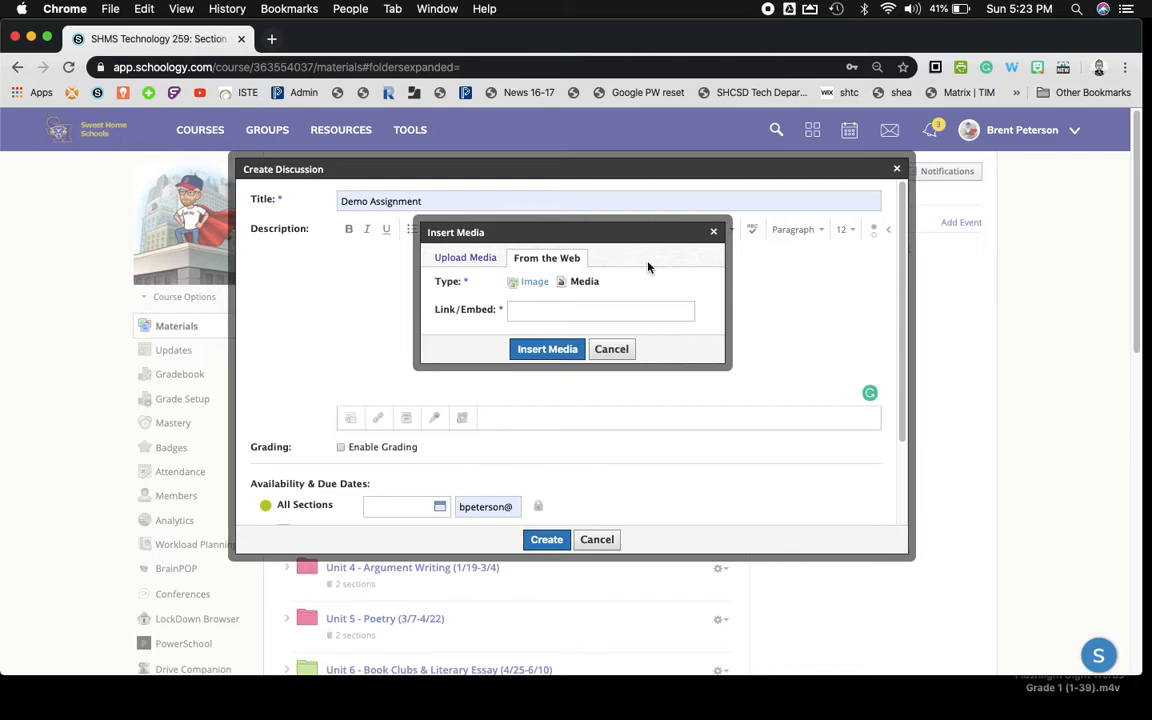
mouse_move(641, 297)
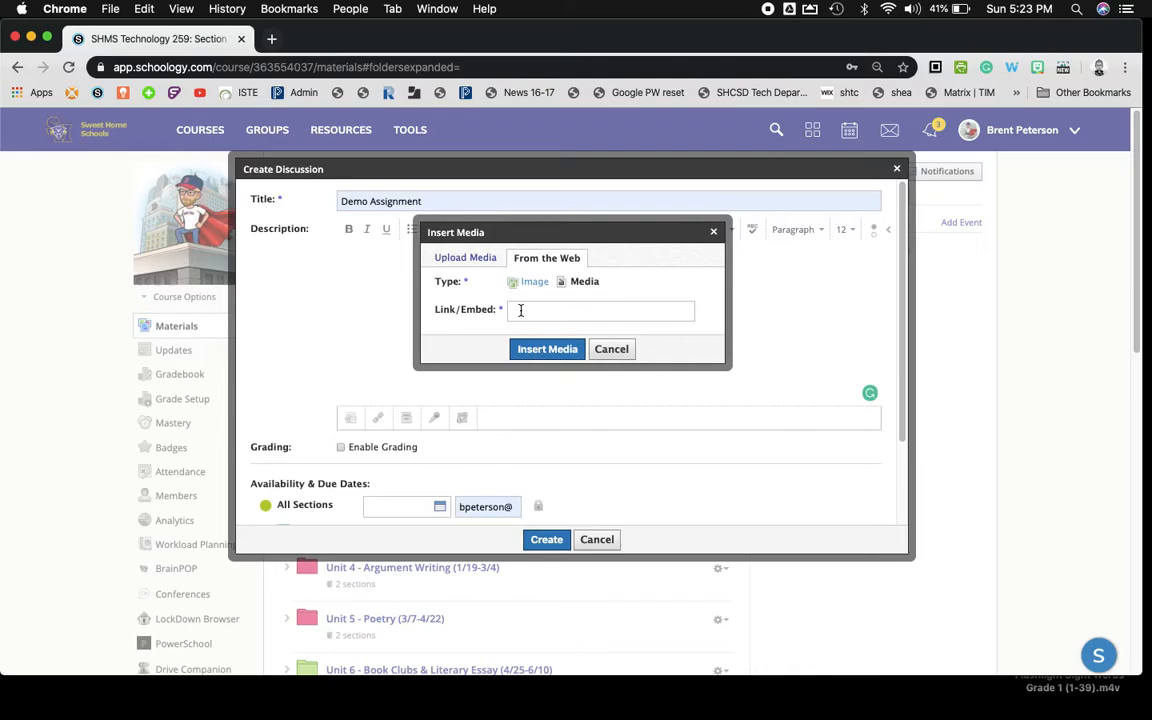
mouse_move(505, 298)
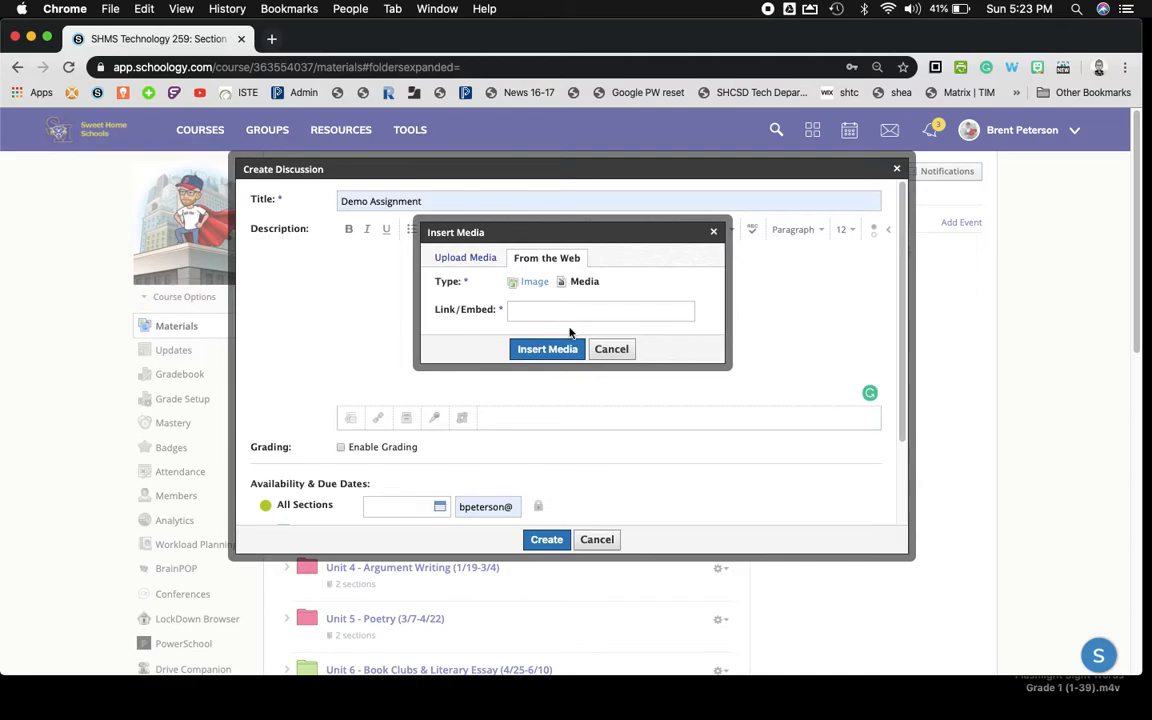
- Cancel Insert Media without adding anything, then select the File attachment icon
click(611, 349)
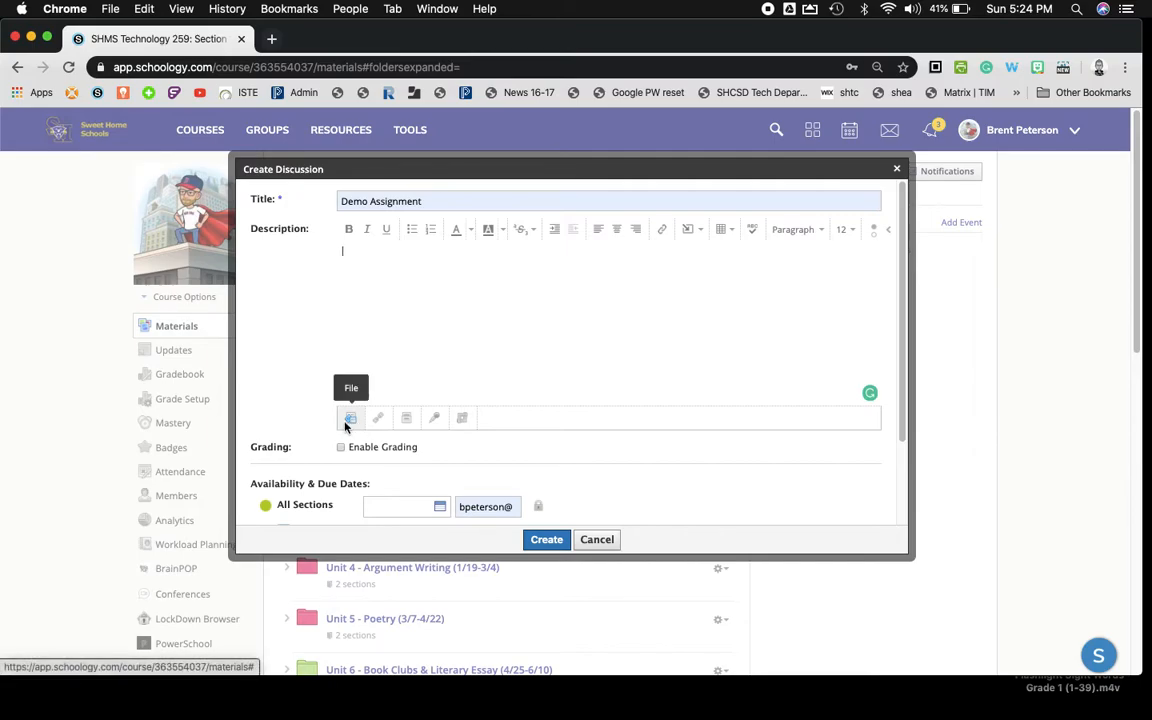
click(350, 417)
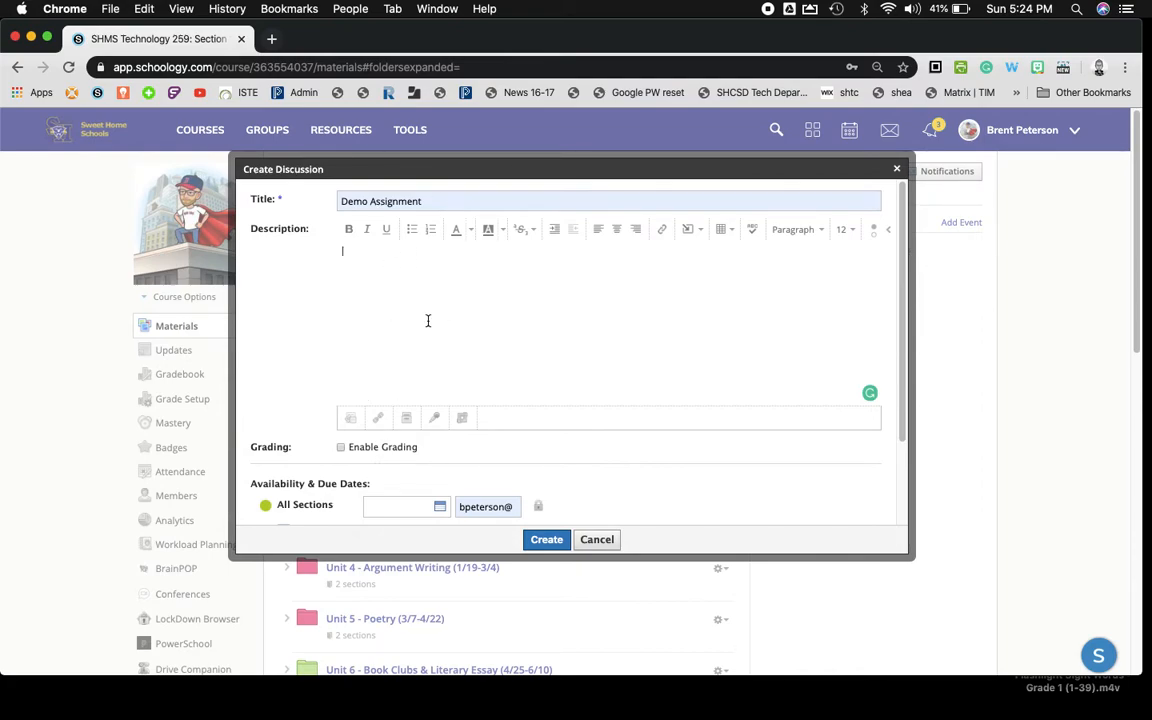
- Type 'Tell me the theme of the attached story "The Three Little Pigs"' and fix 'attached'
text(Tell me the th)
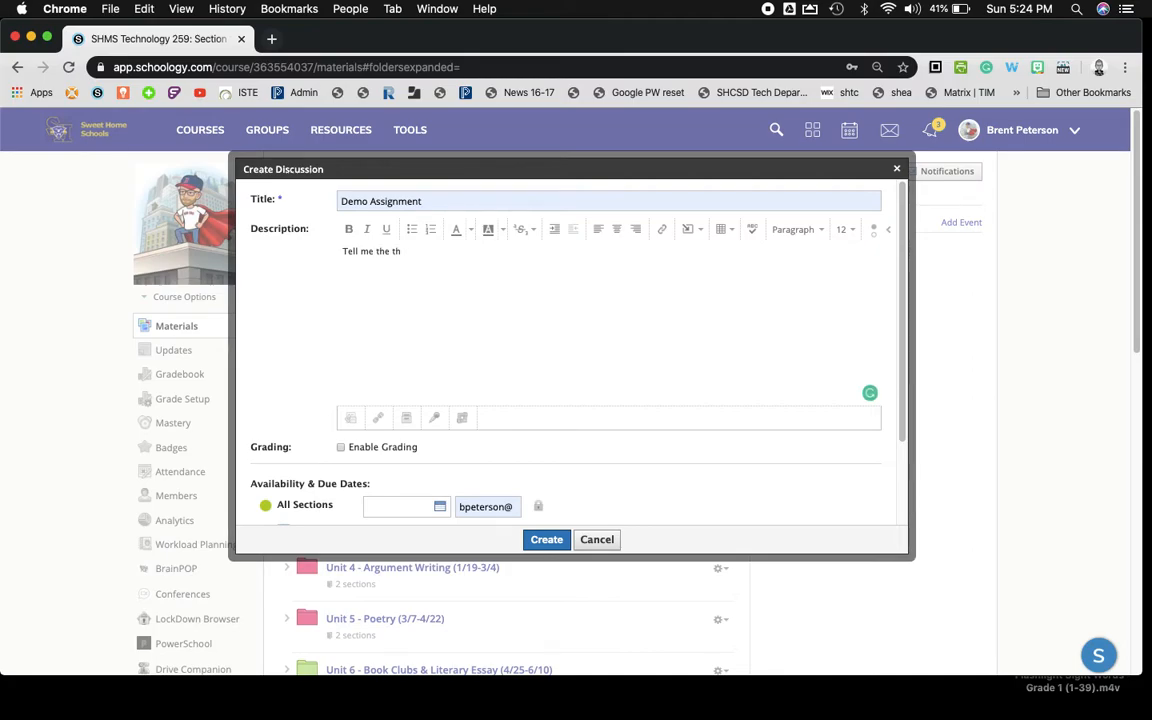
text(eme of the attahced)
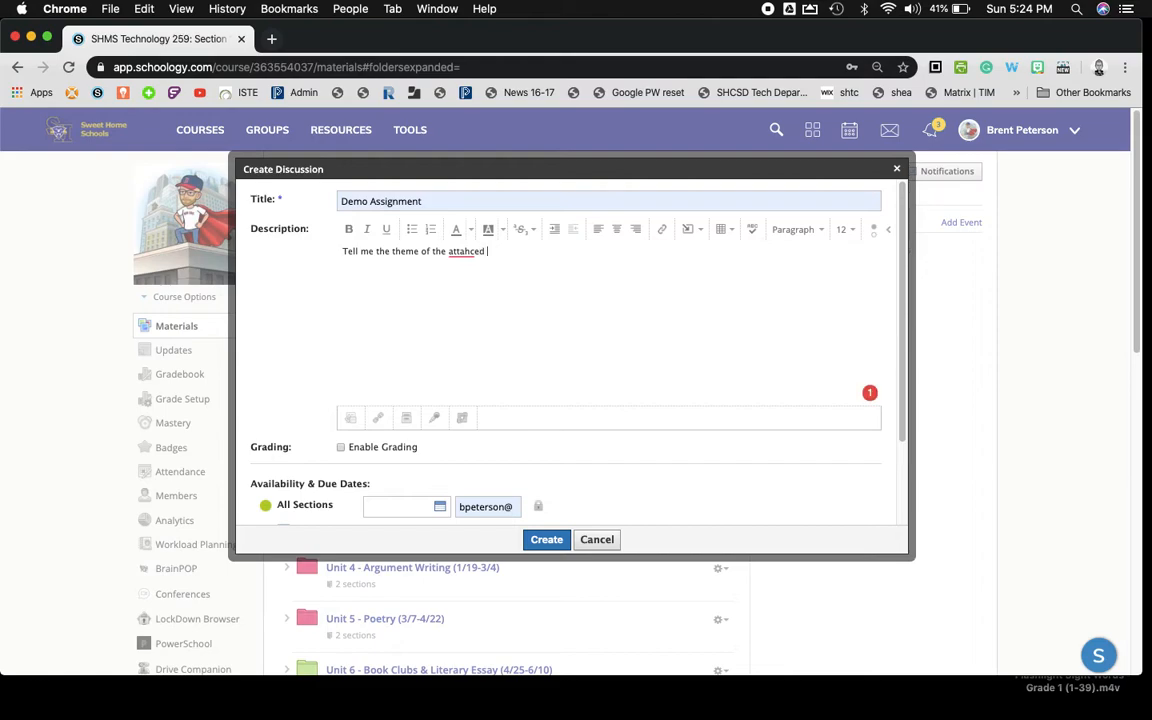
text(story)
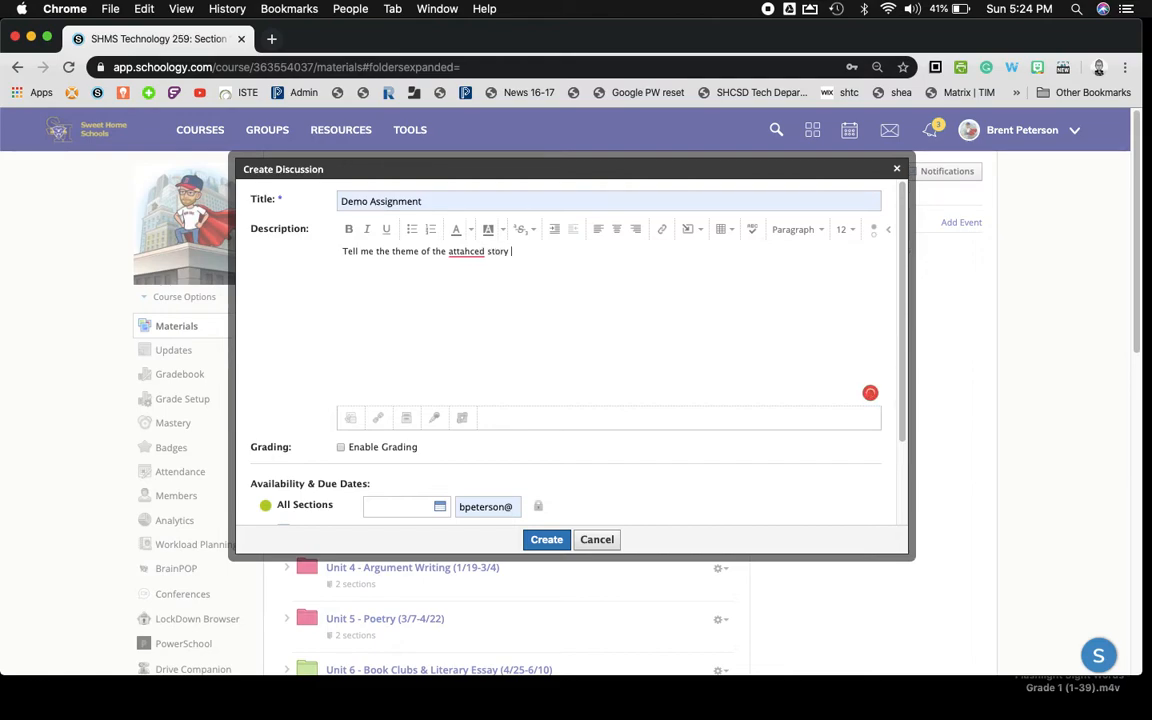
text("The Three Little Pigs)
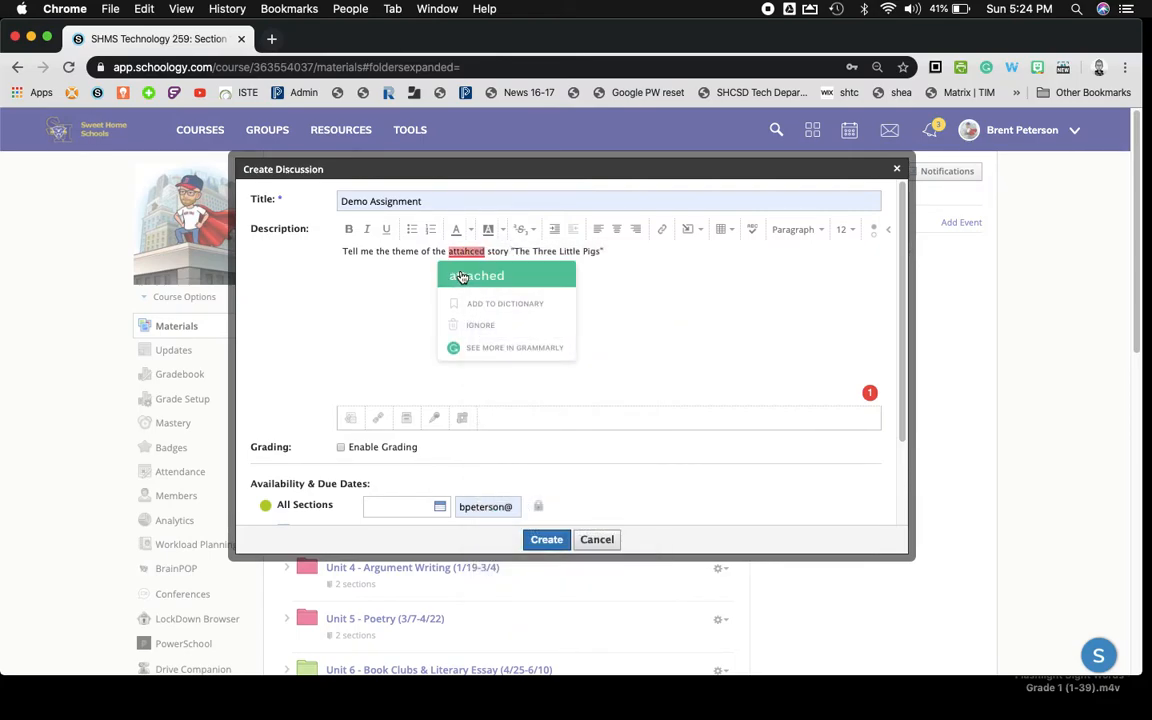
click(480, 275)
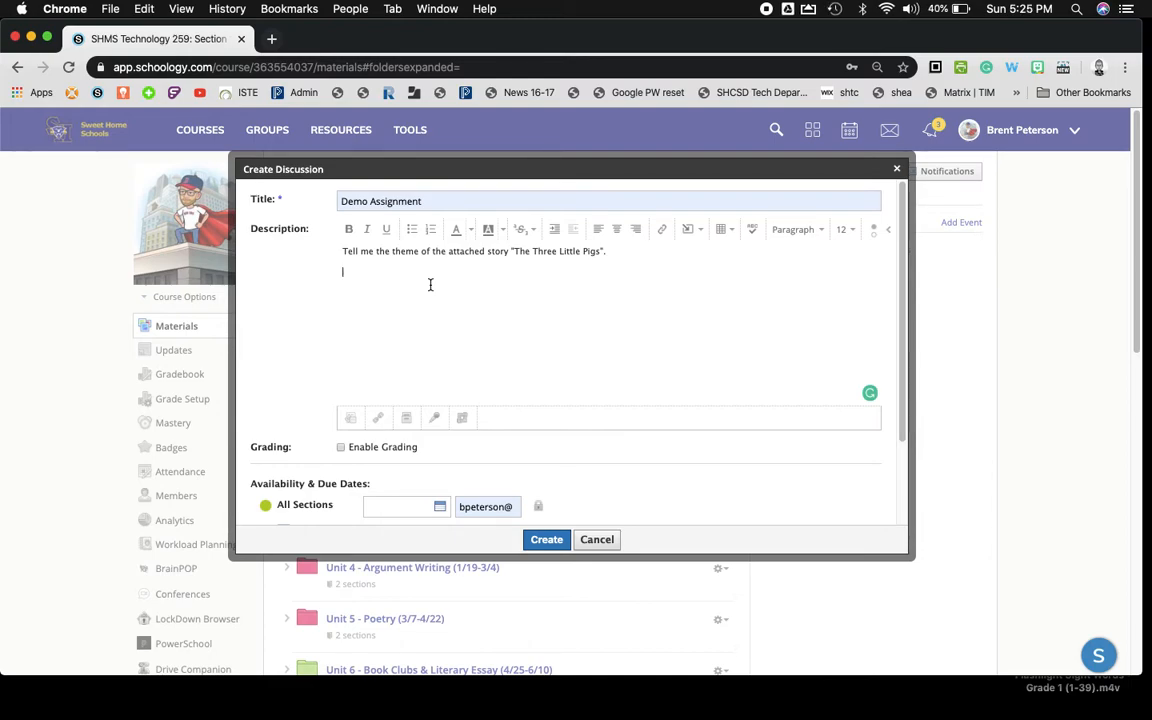
mouse_move(415, 340)
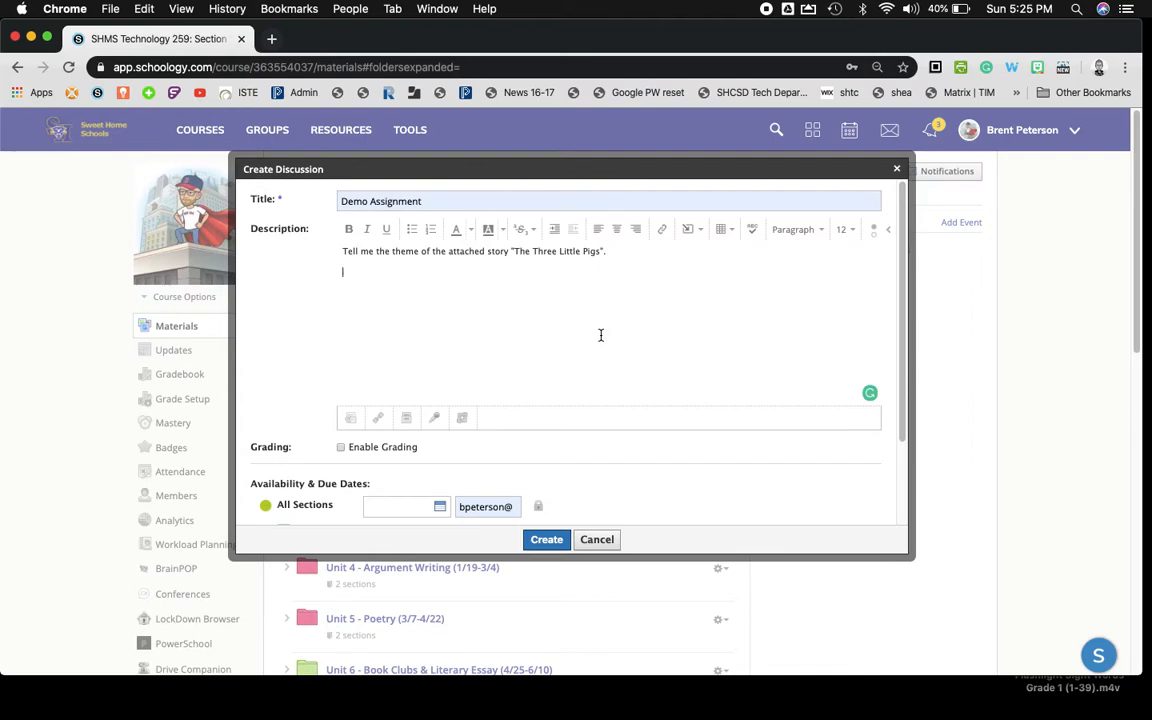
mouse_move(500, 388)
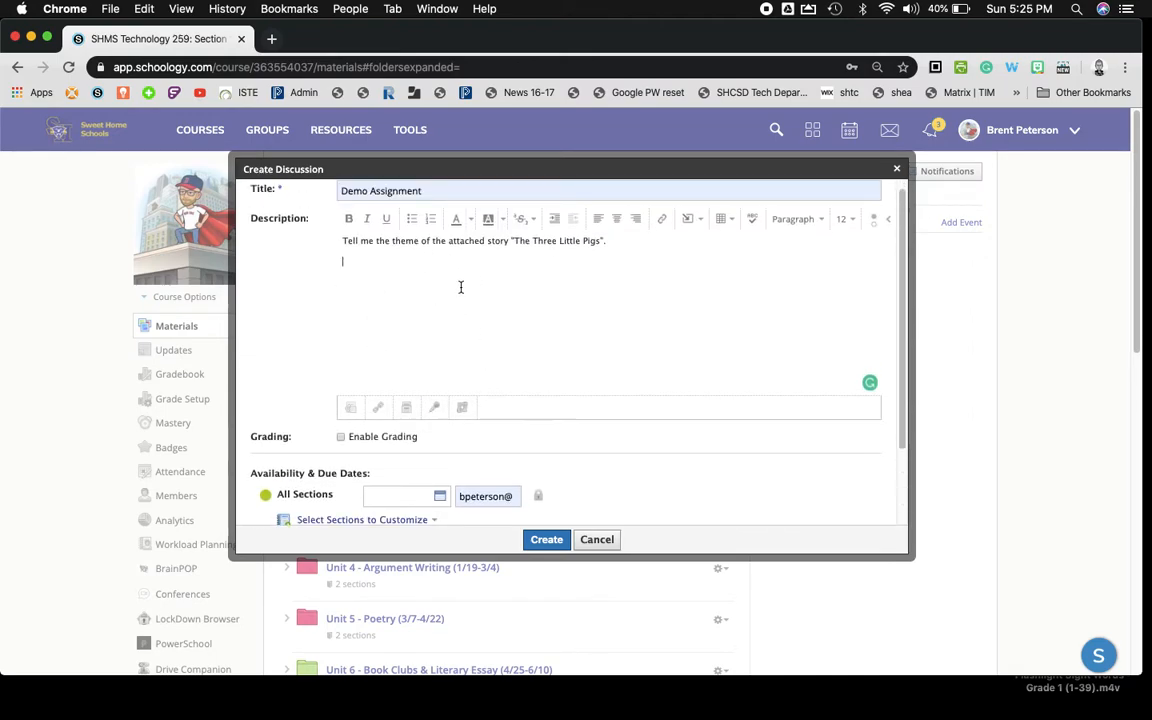
mouse_move(434, 407)
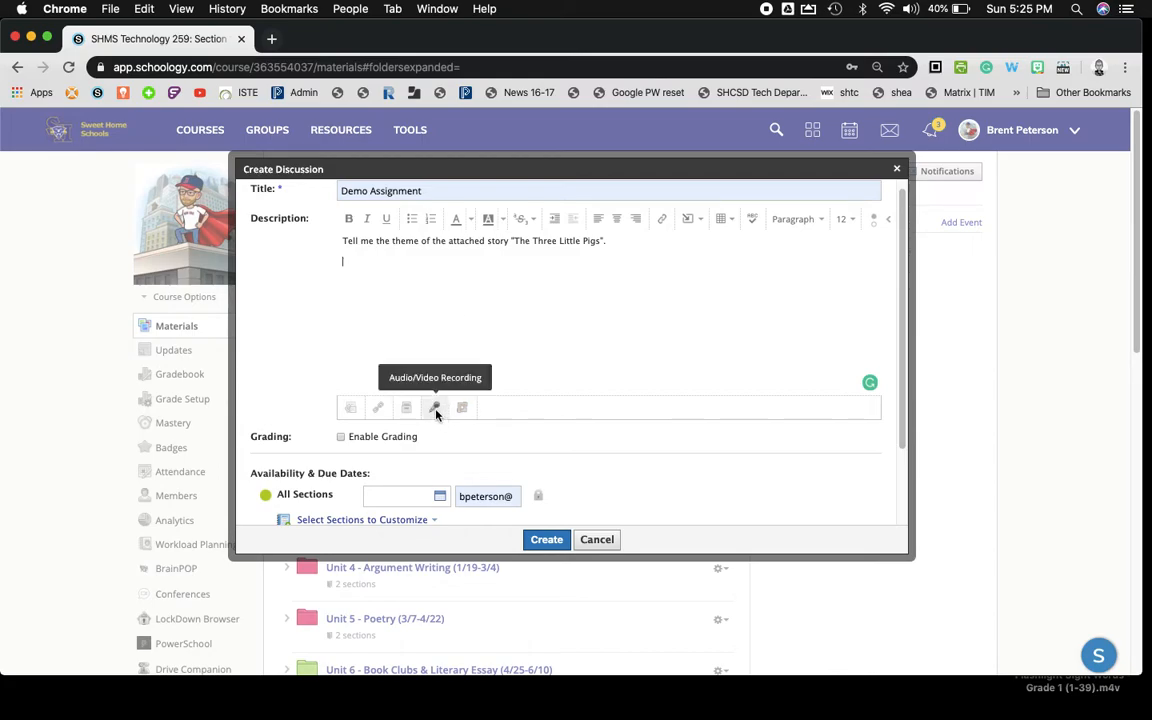
mouse_move(378, 407)
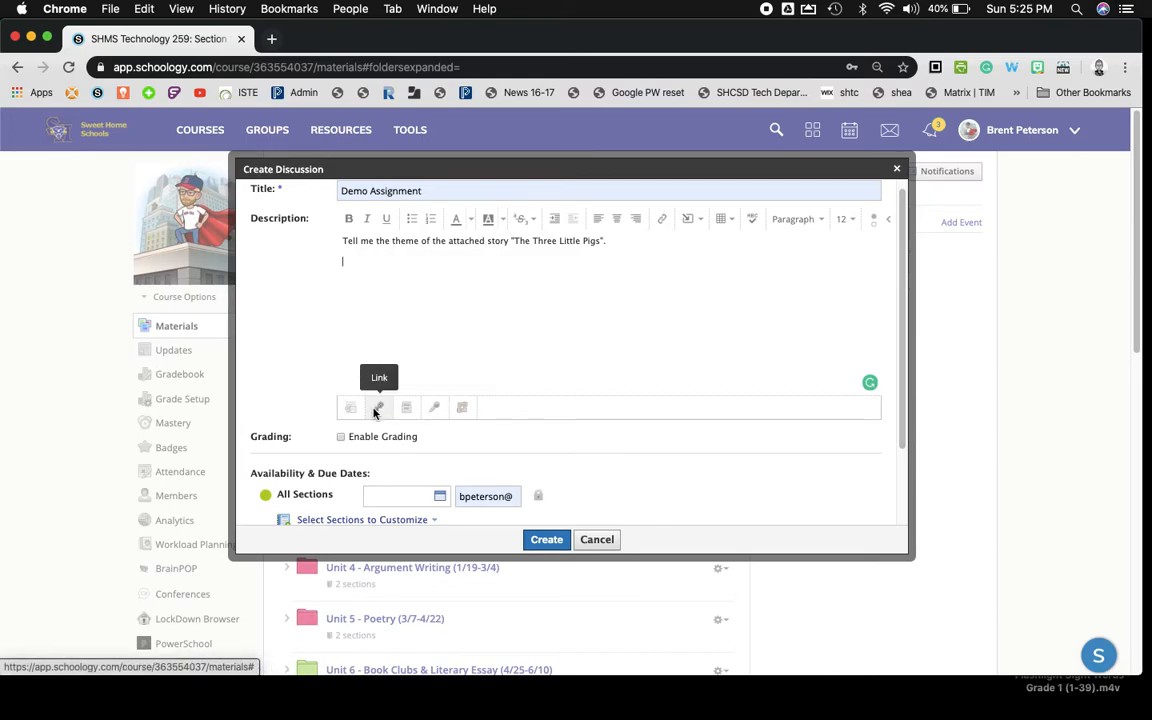
mouse_move(351, 407)
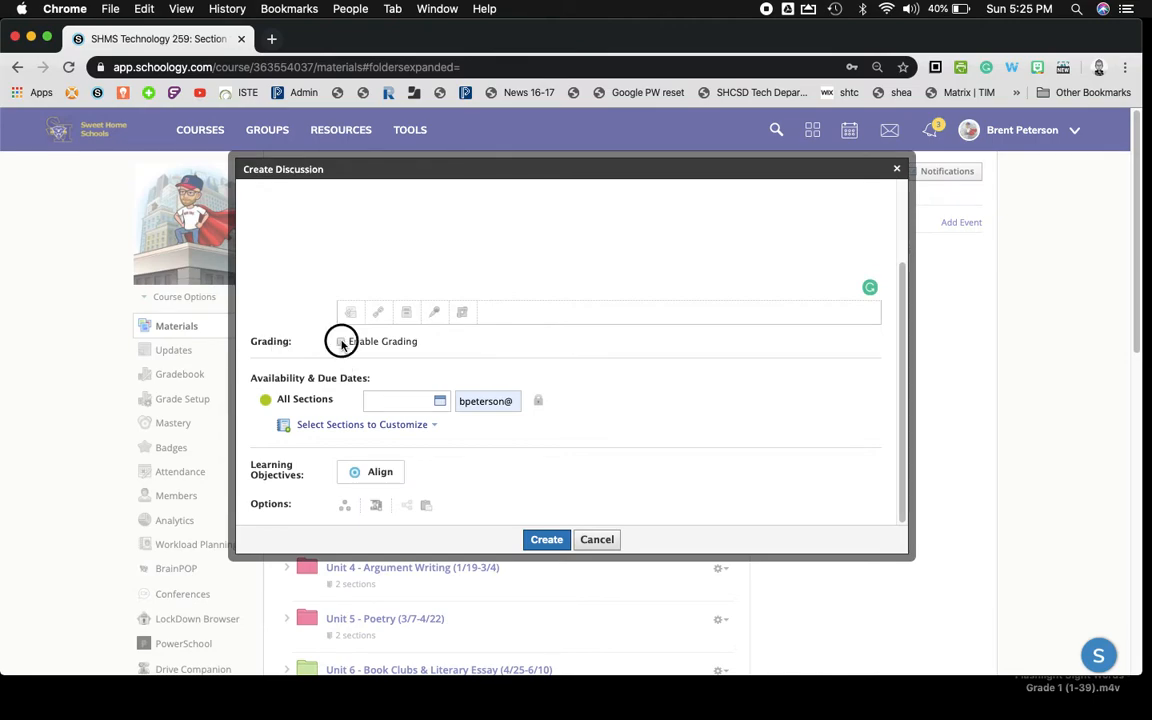
- Try Enable Grading, the maximum points box and Category dropdown, ending with grading off
click(341, 341)
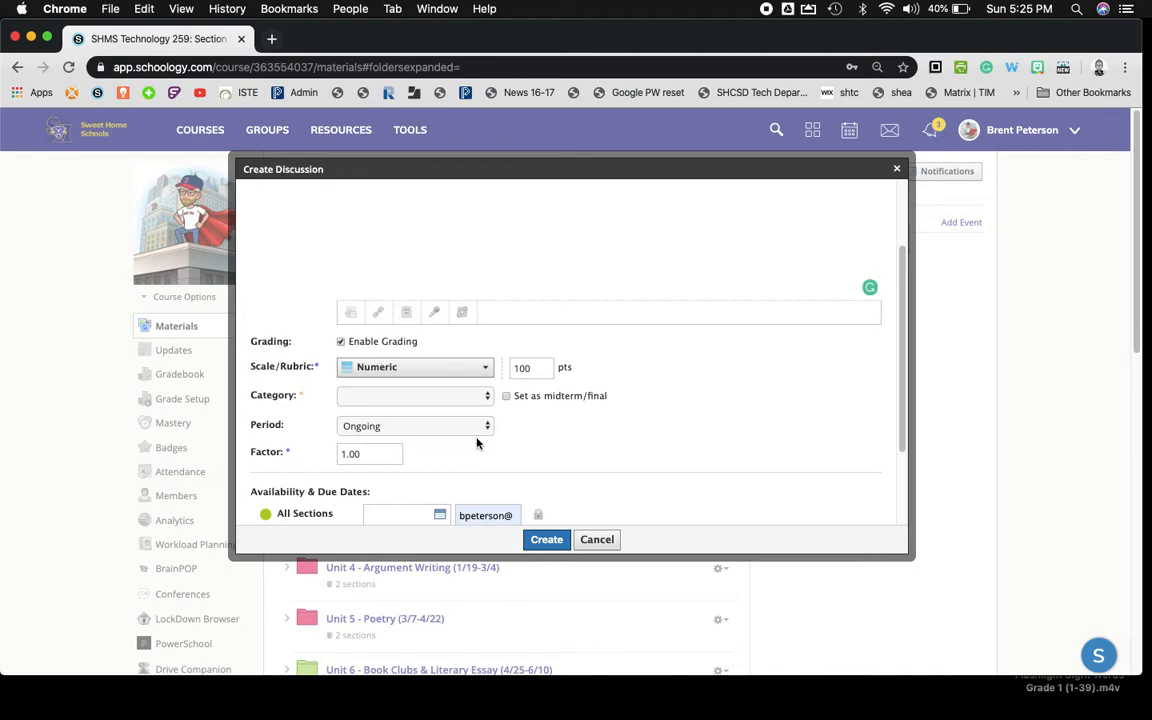
mouse_move(316, 380)
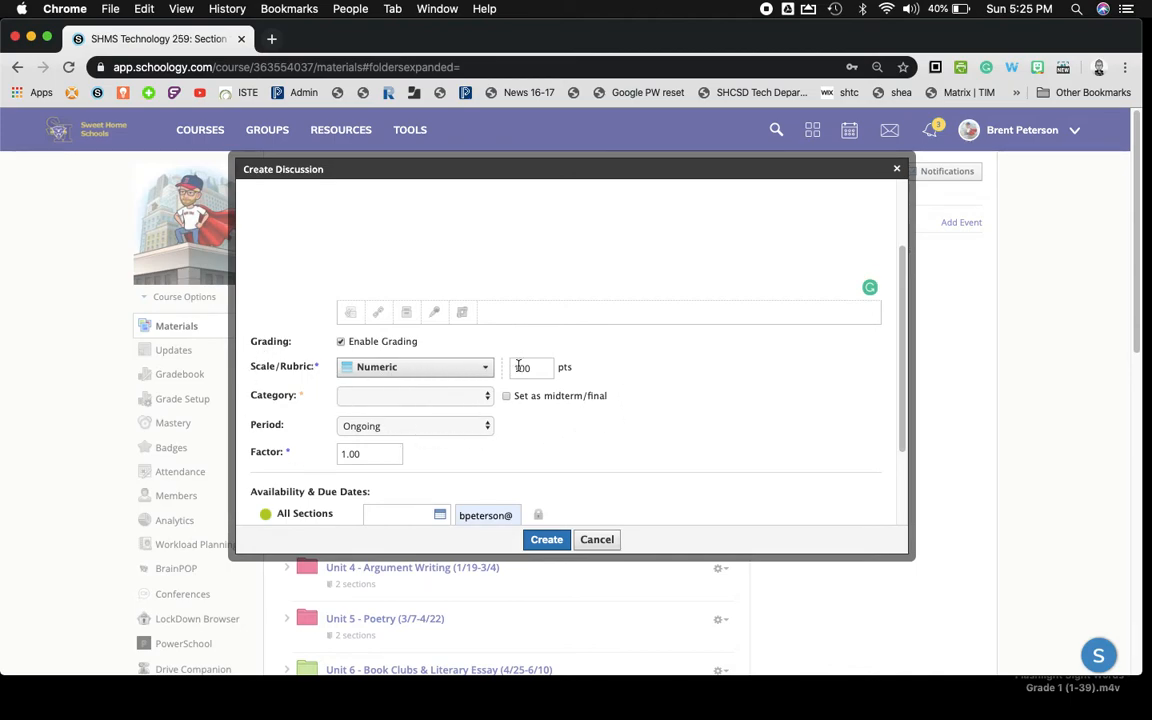
click(415, 367)
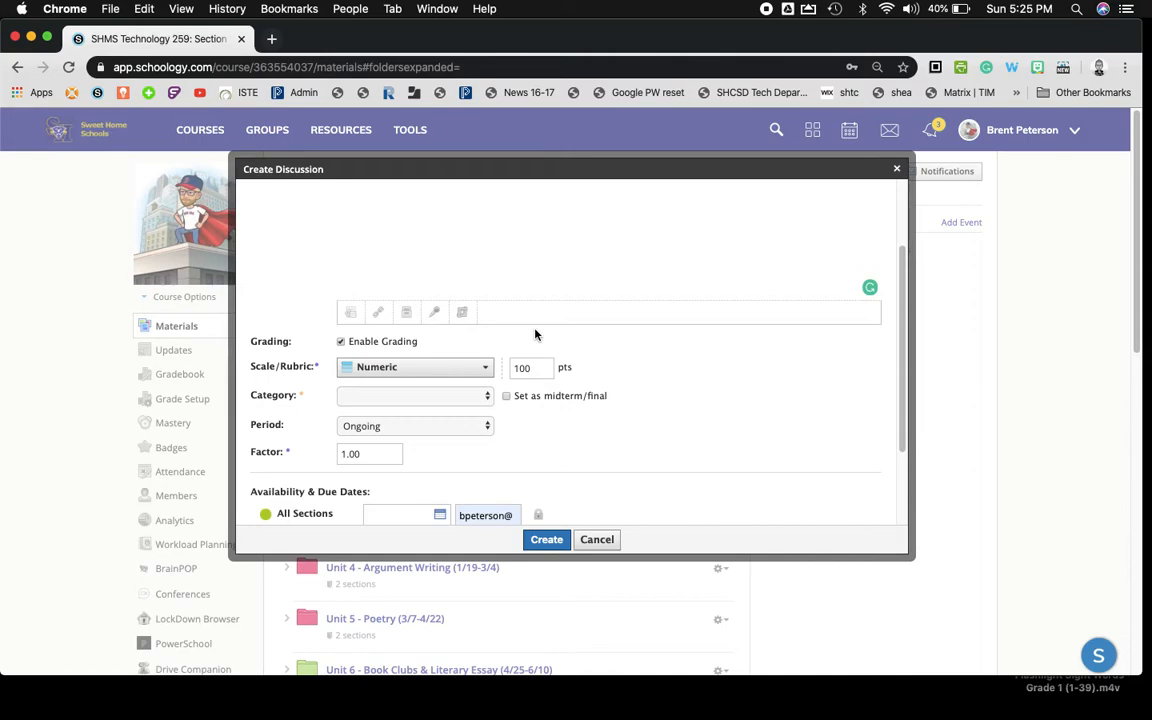
mouse_move(407, 392)
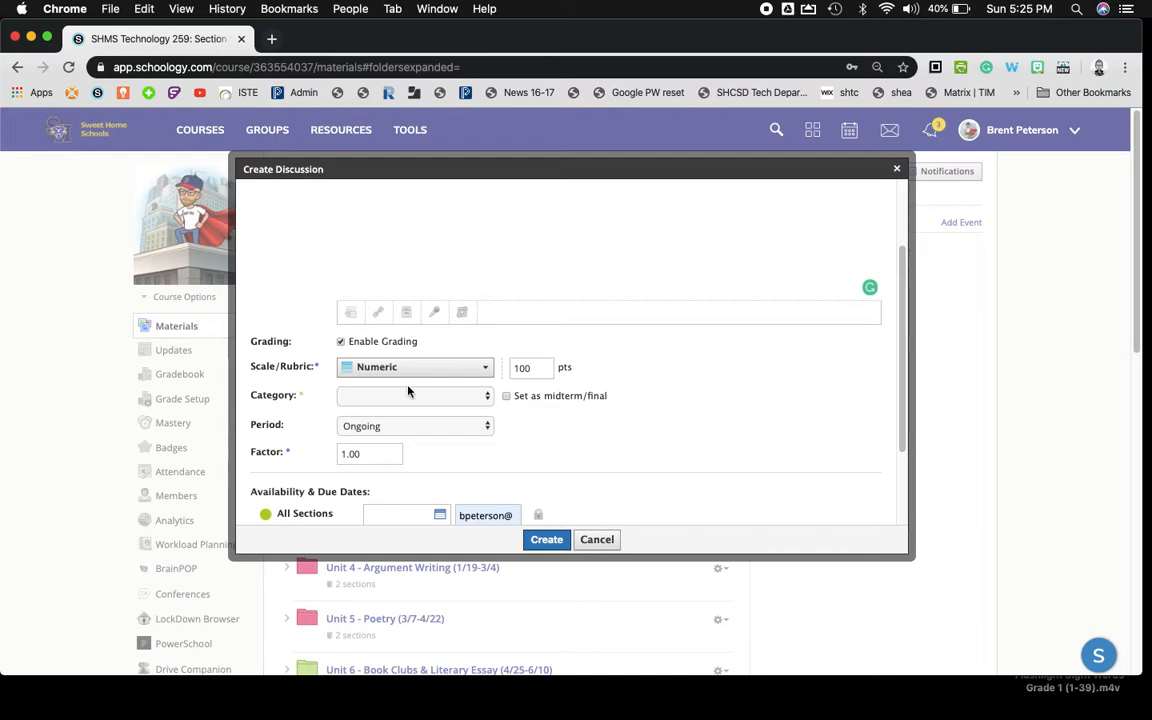
click(414, 394)
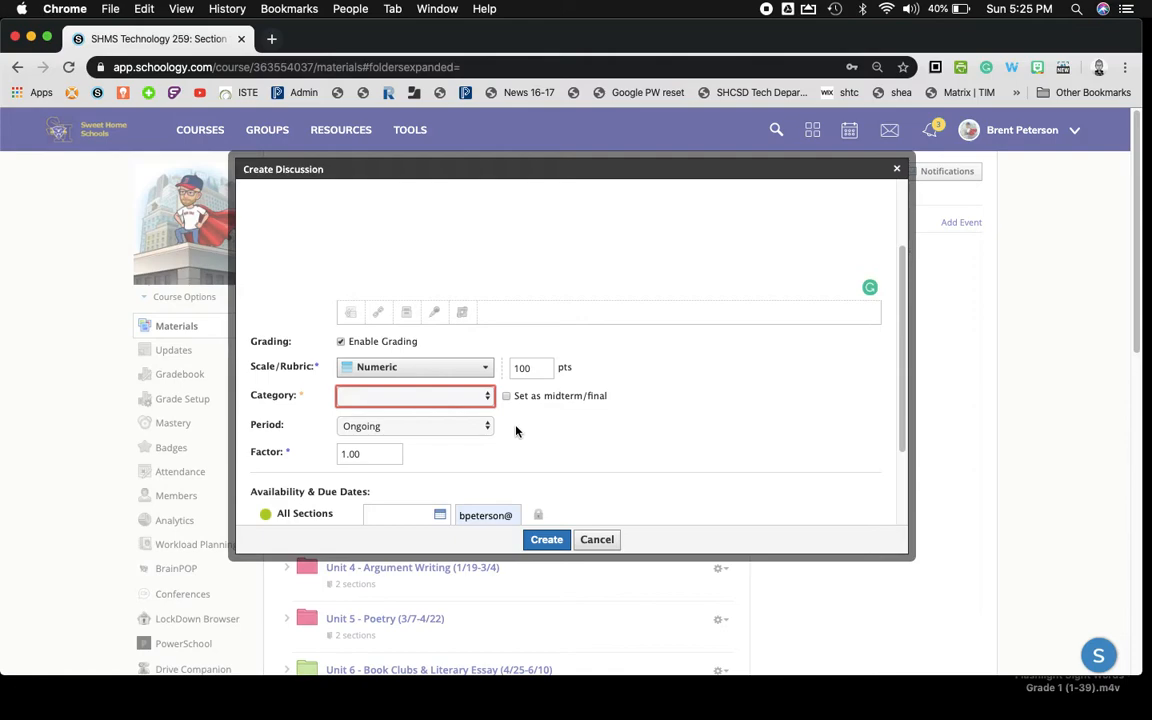
mouse_move(474, 442)
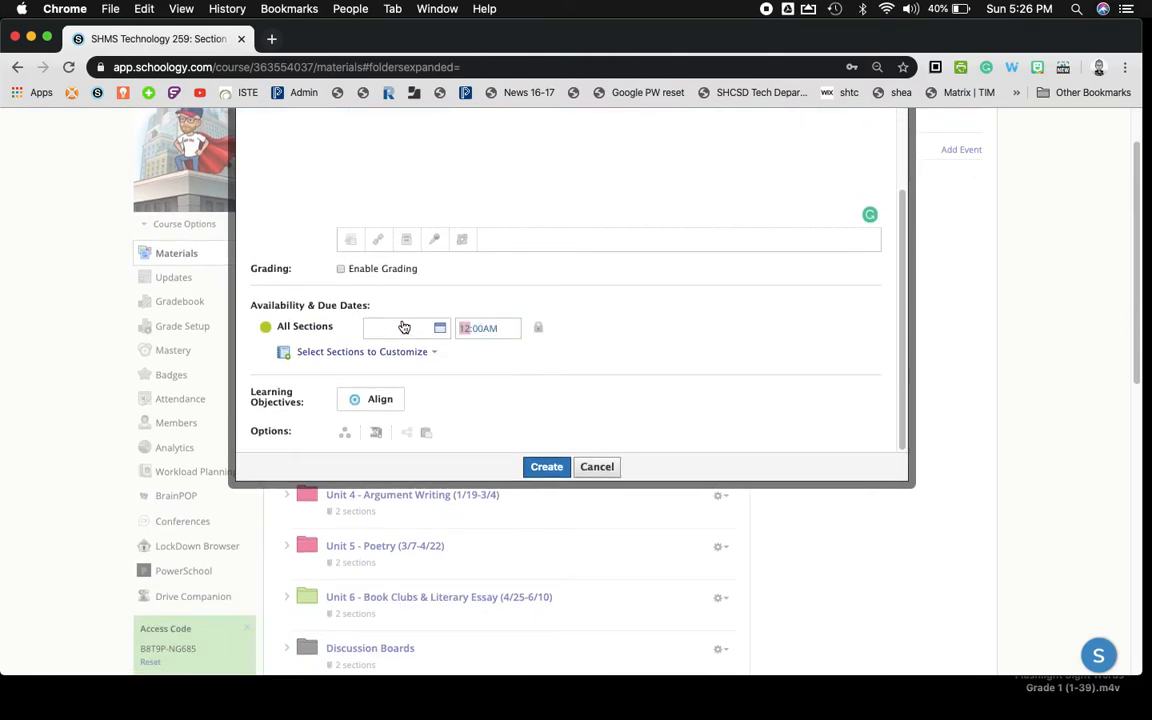
- Pick the All Sections due date, reveal its lock options, and keep Unlocked
click(405, 328)
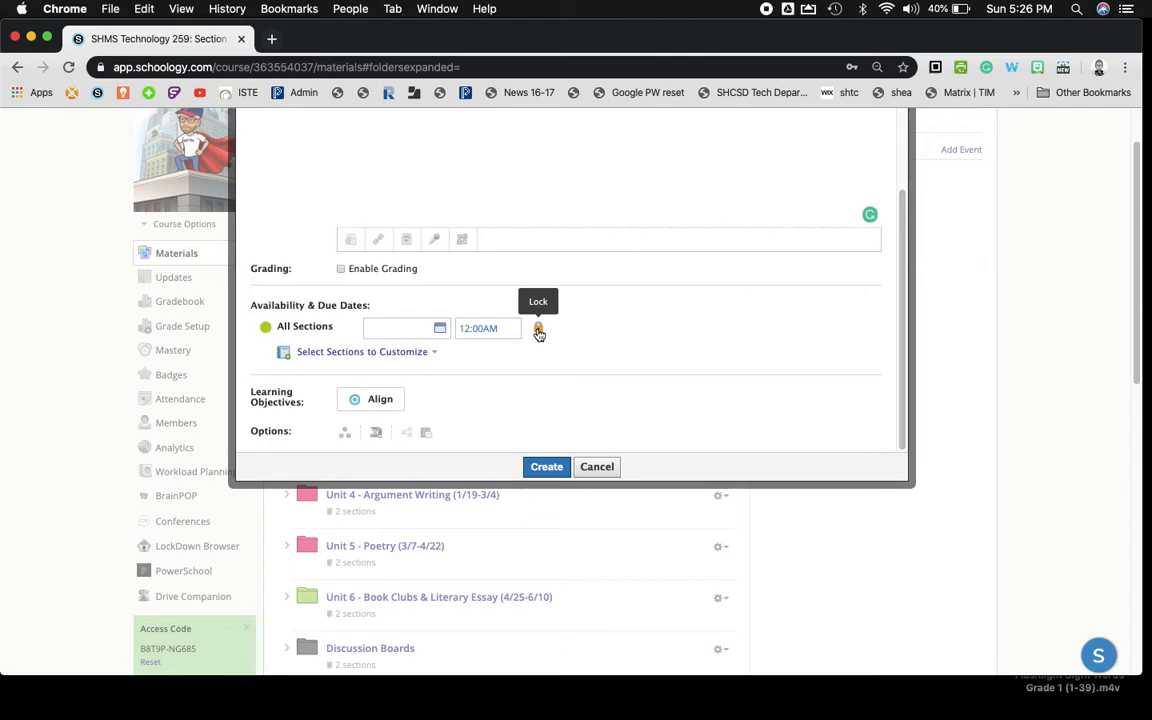
click(538, 328)
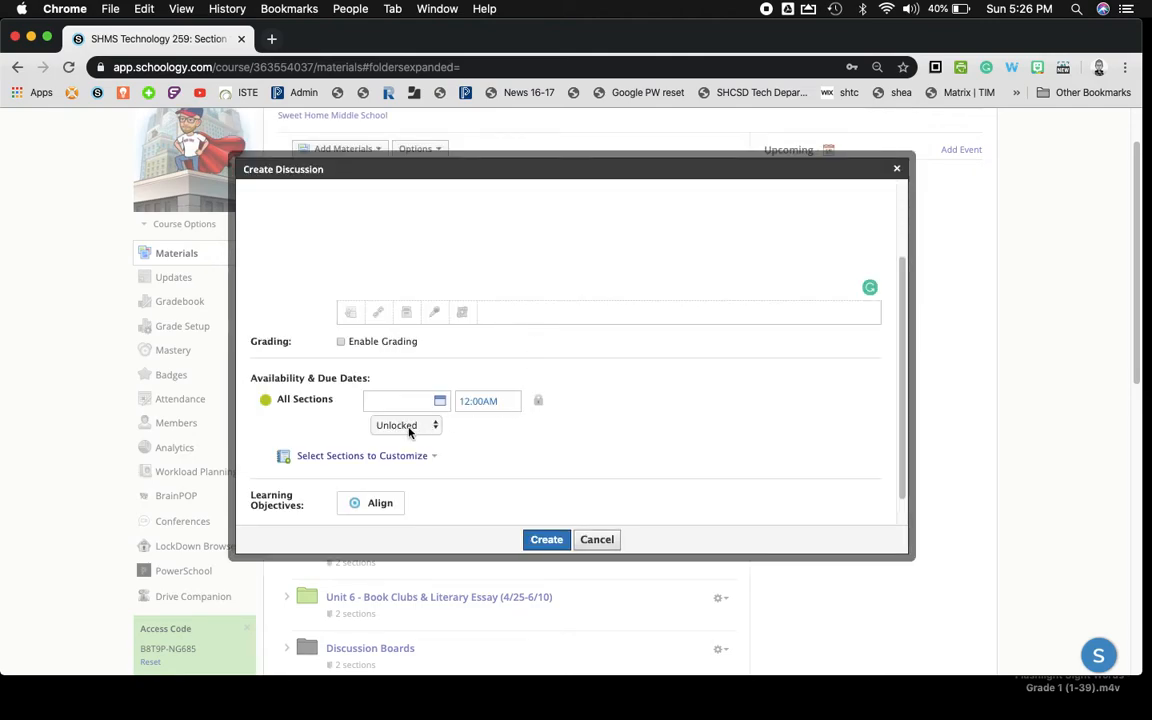
click(405, 425)
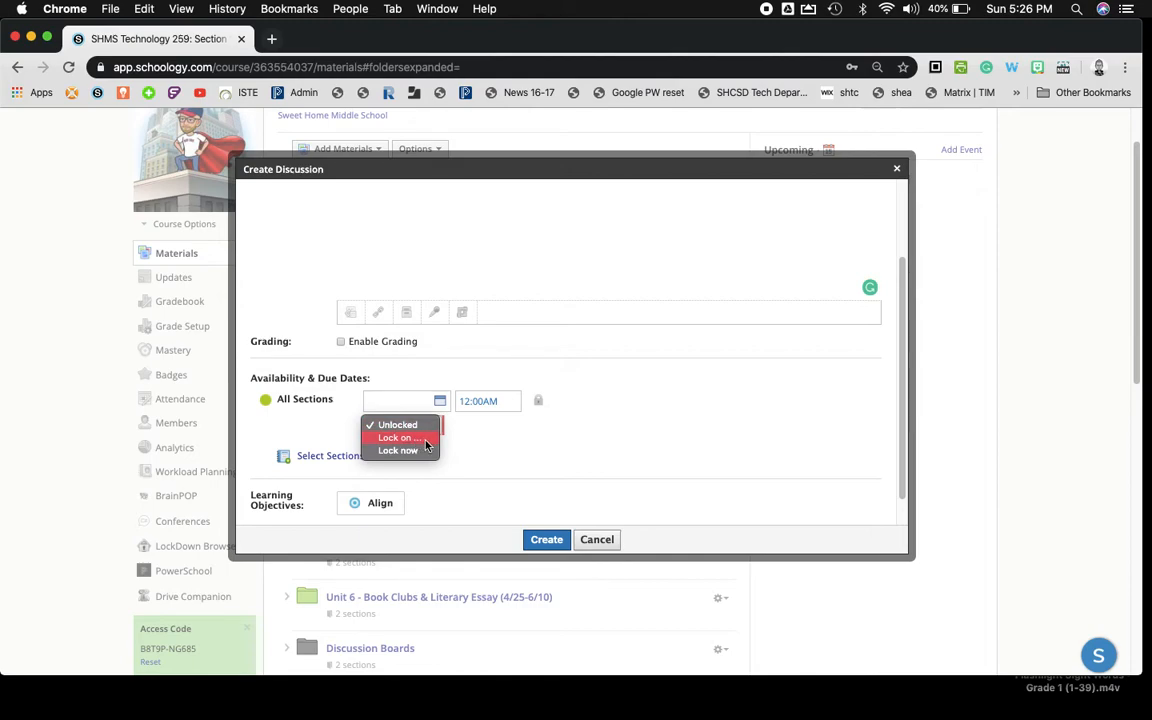
click(397, 424)
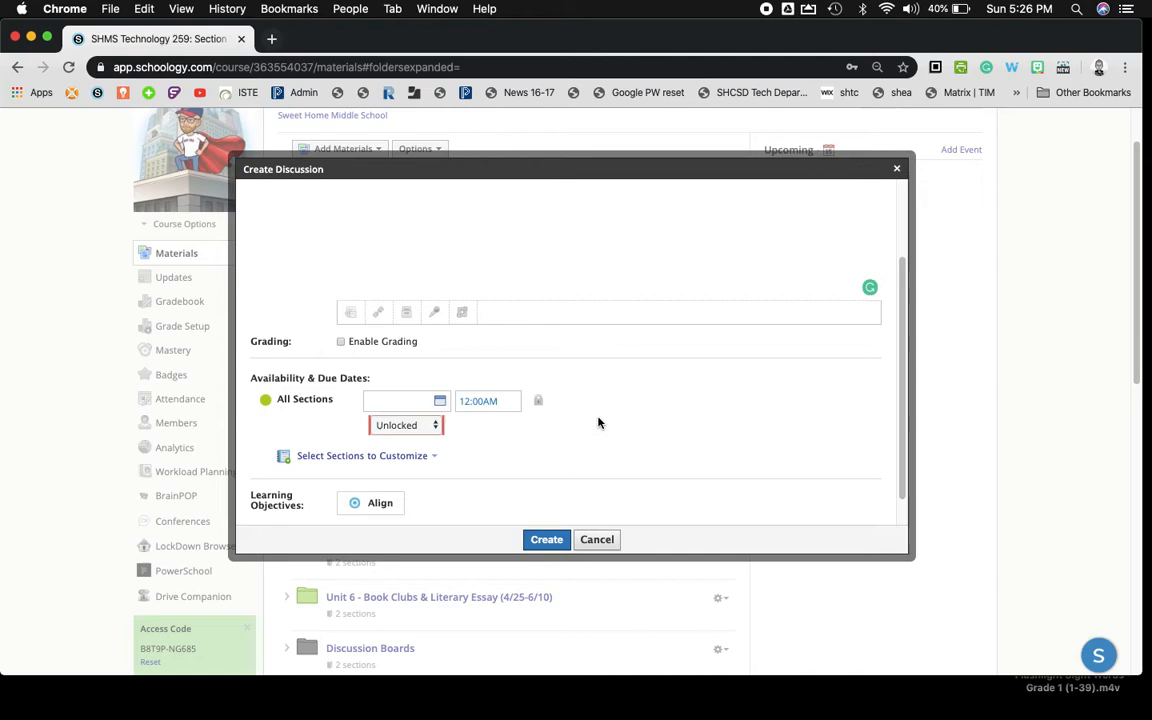
mouse_move(539, 401)
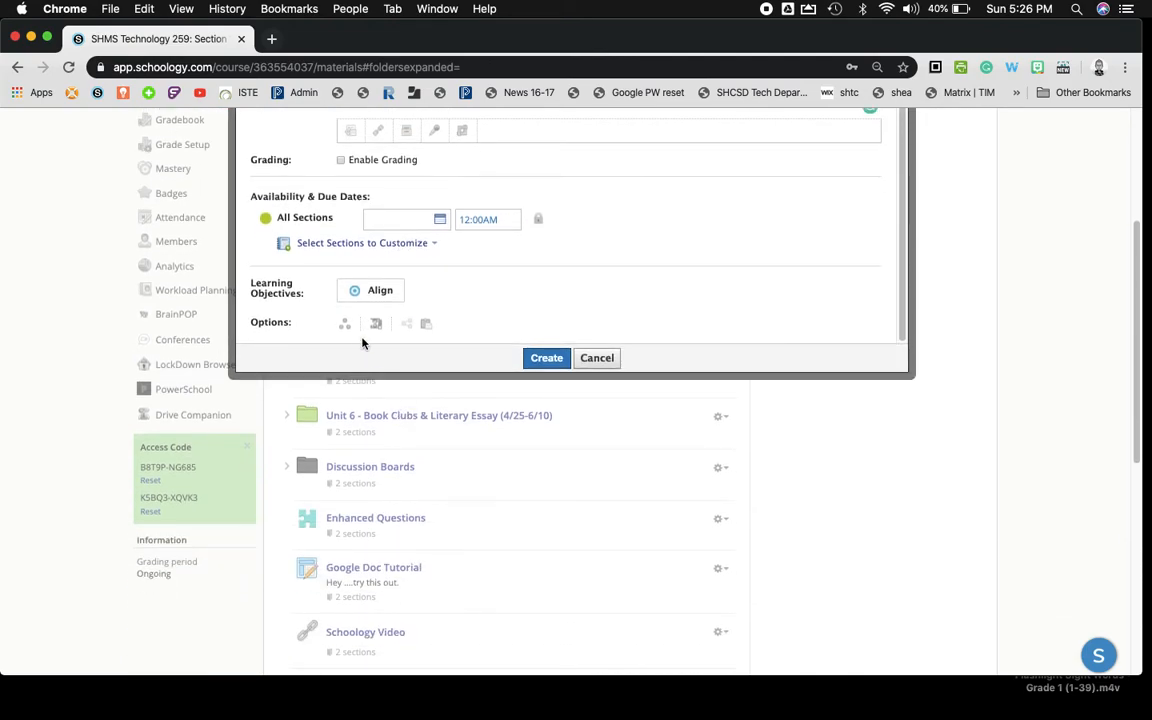
mouse_move(377, 323)
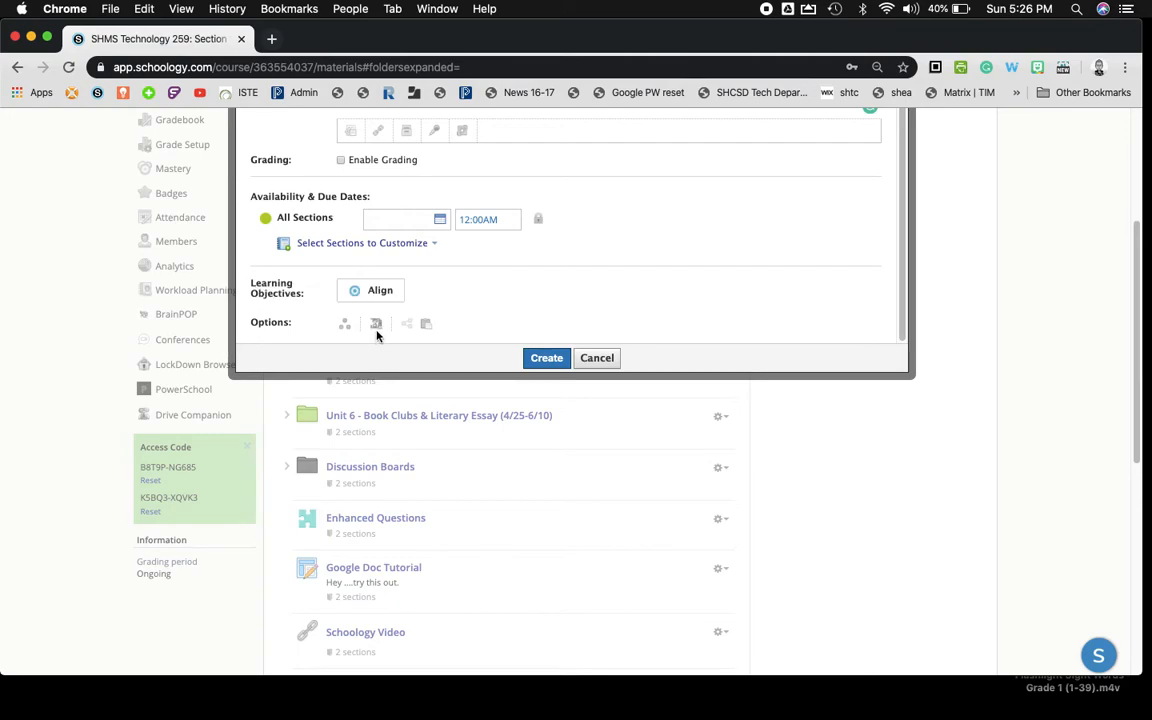
mouse_move(377, 323)
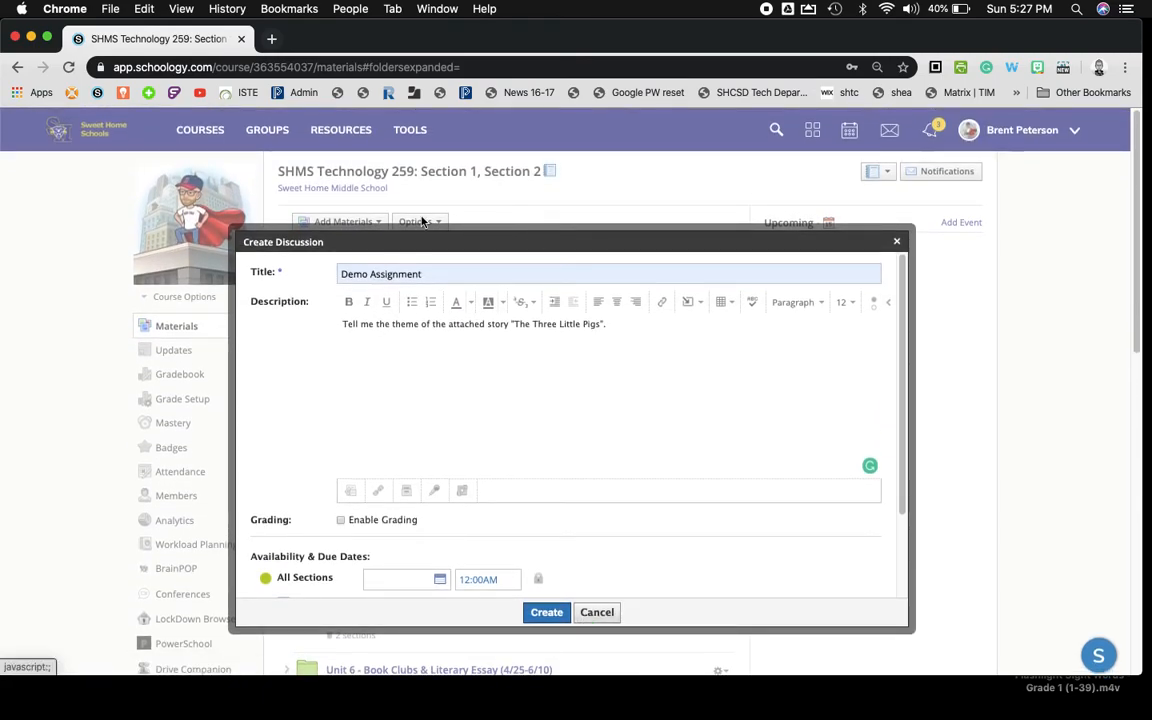
- Cancel the 'Demo Assignment' discussion form without saving it
click(596, 612)
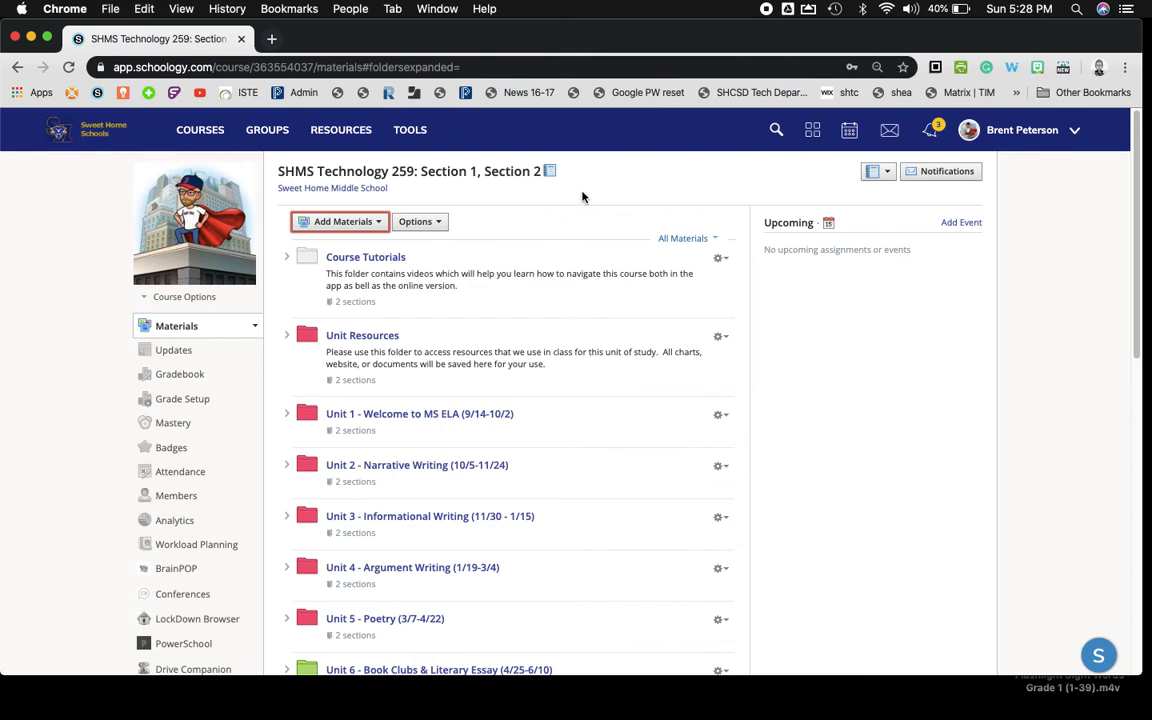
mouse_move(568, 38)
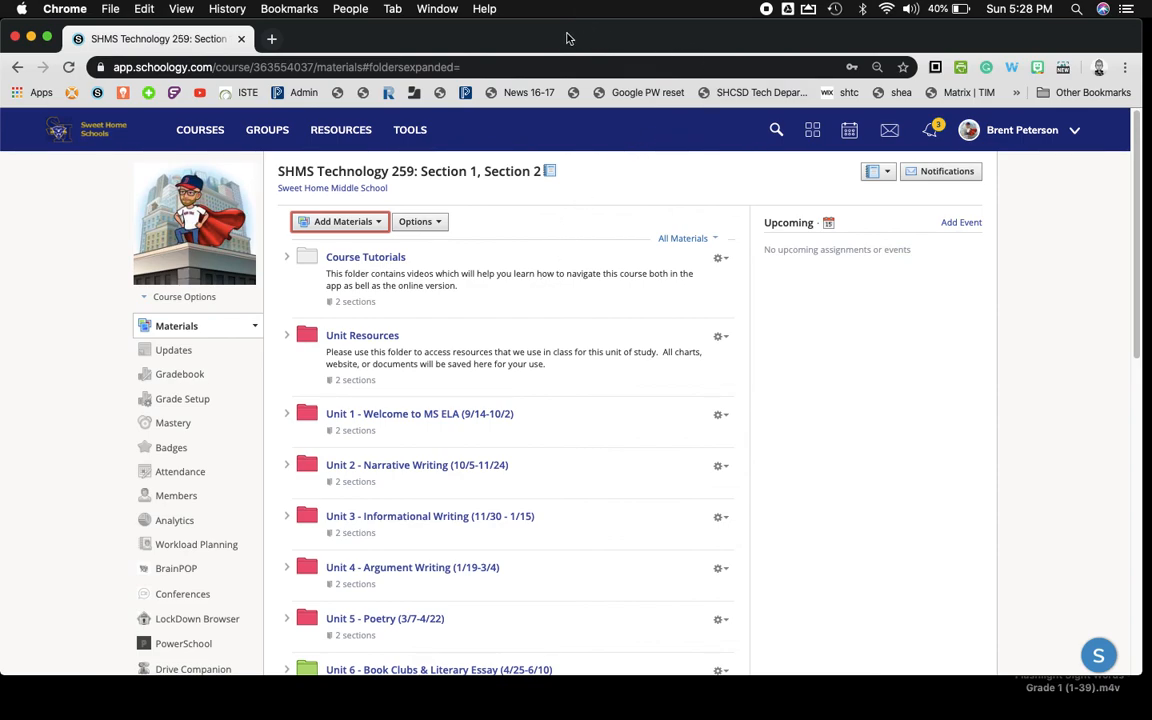
mouse_move(601, 40)
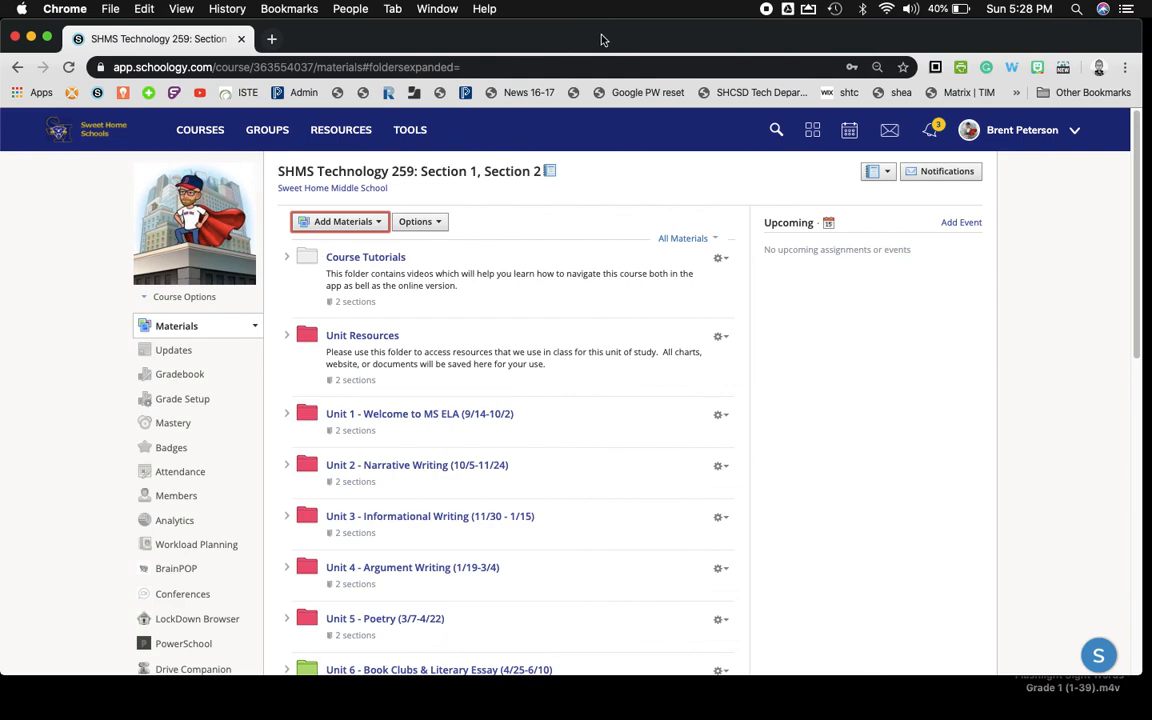
mouse_move(740, 29)
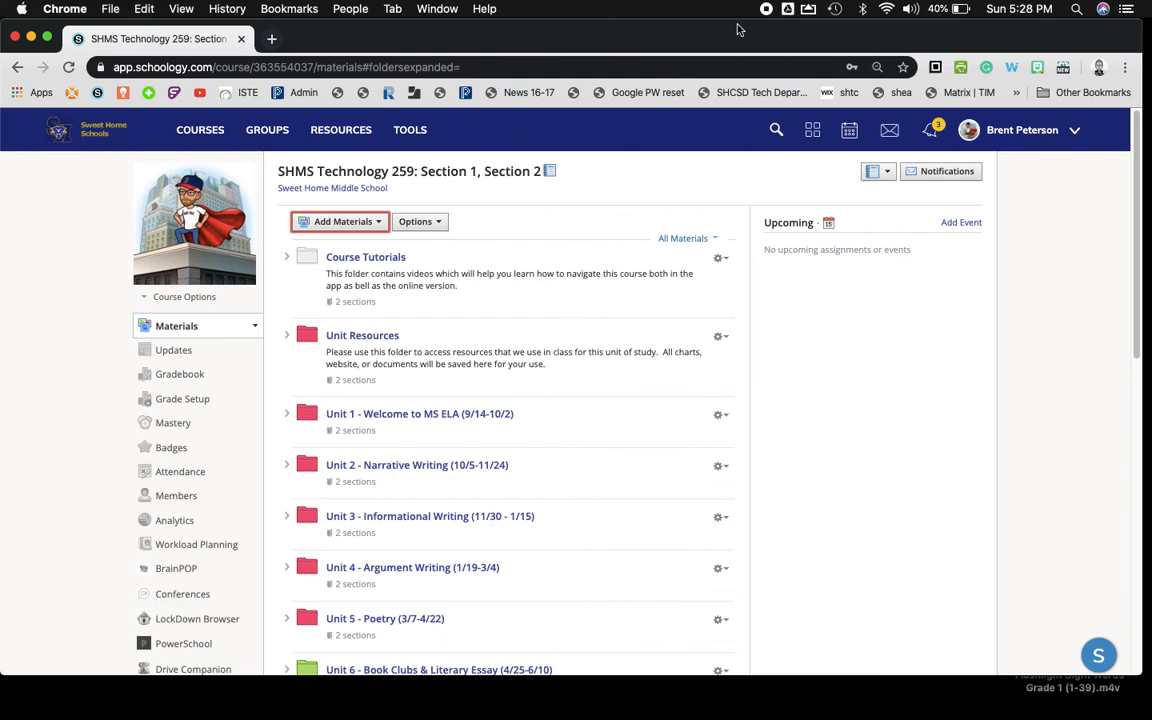